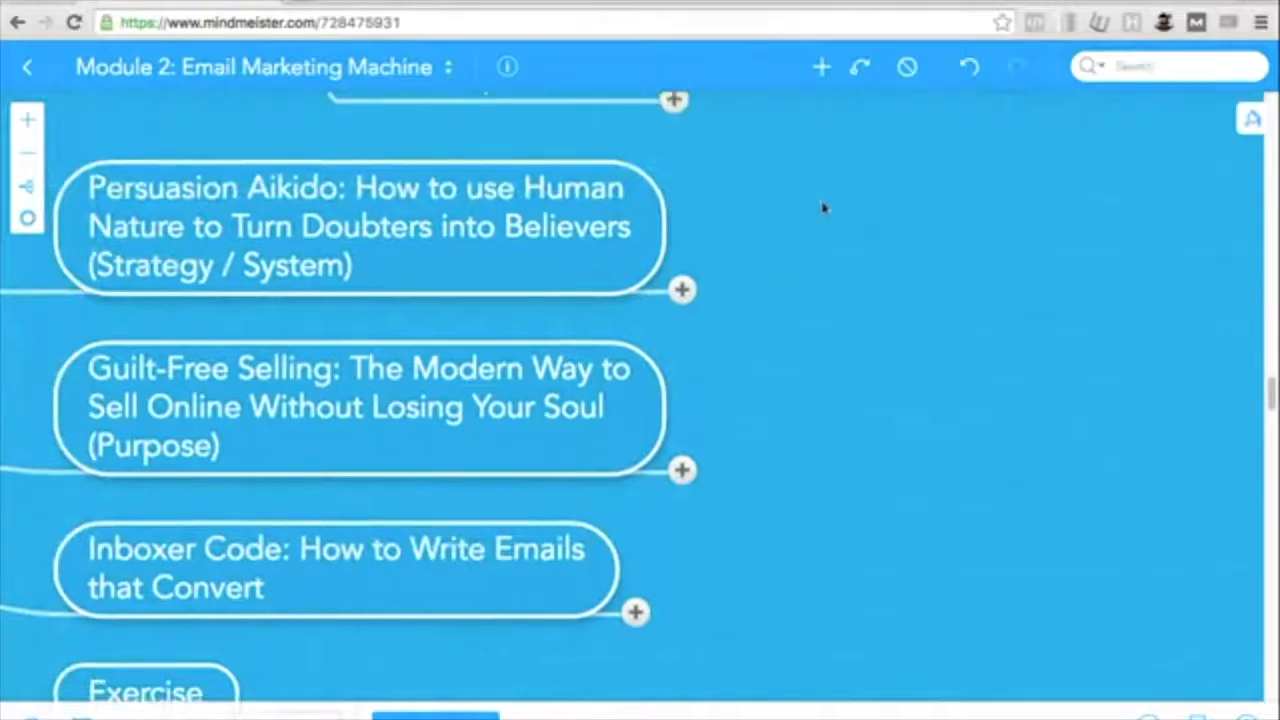
mouse_move(852, 222)
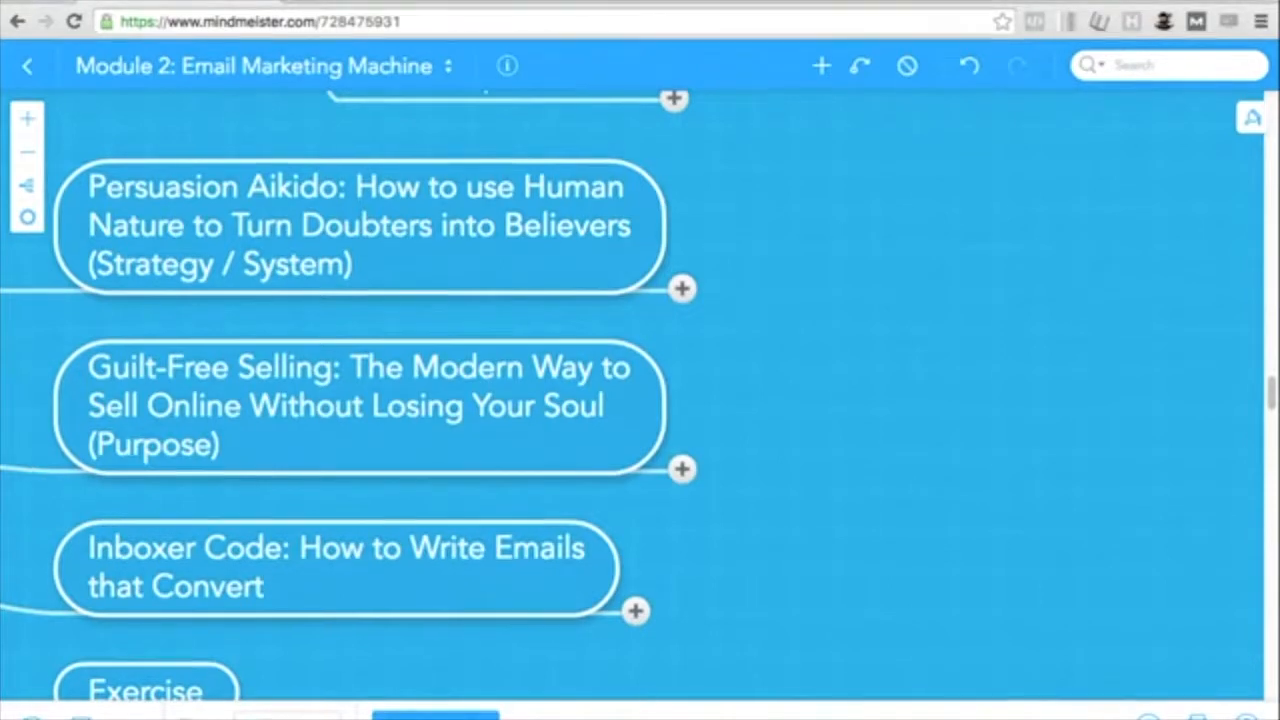
mouse_move(684, 290)
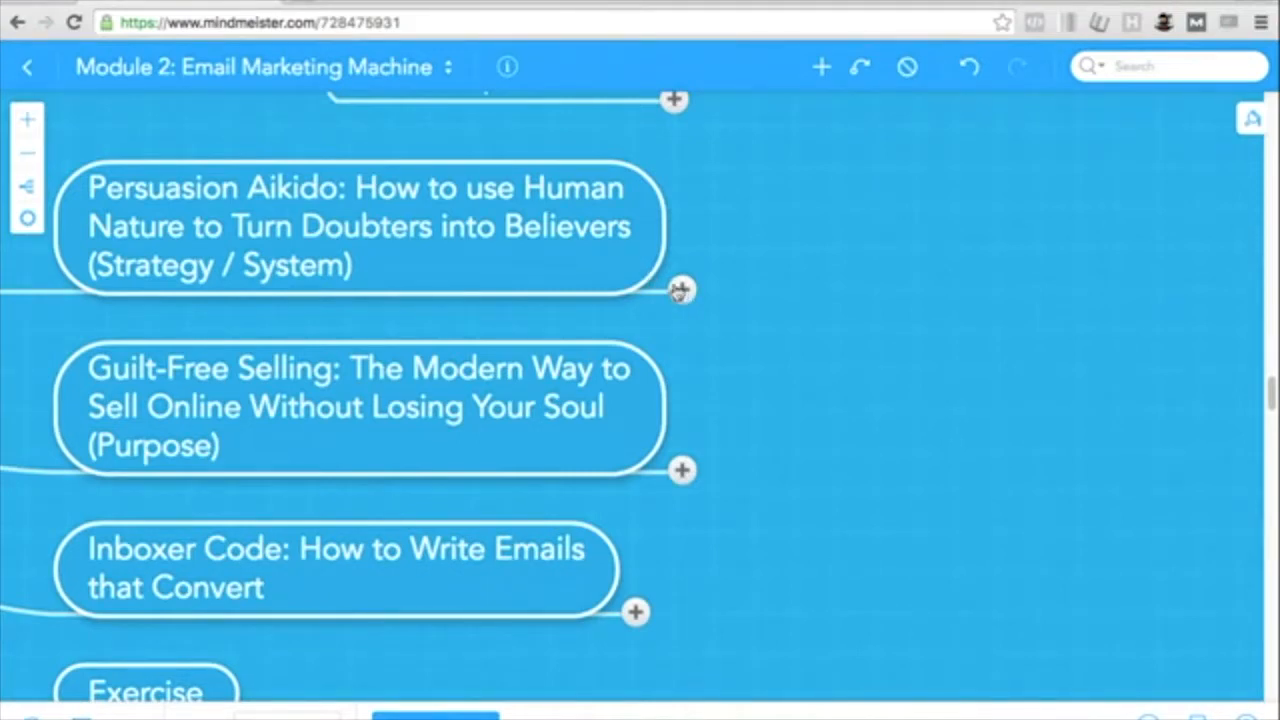
Expand the Persuasion Aikido topic to show its Secret Sauce and Elements of Influence subtopics
click(680, 290)
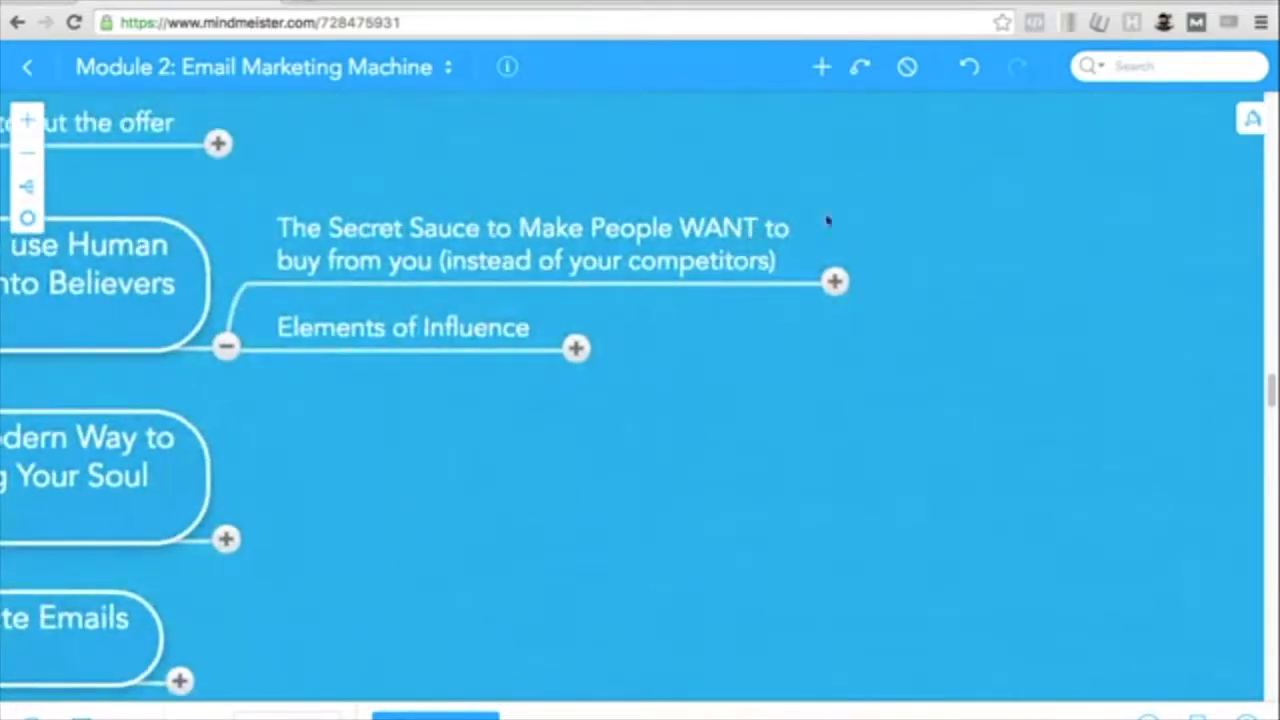
mouse_move(832, 220)
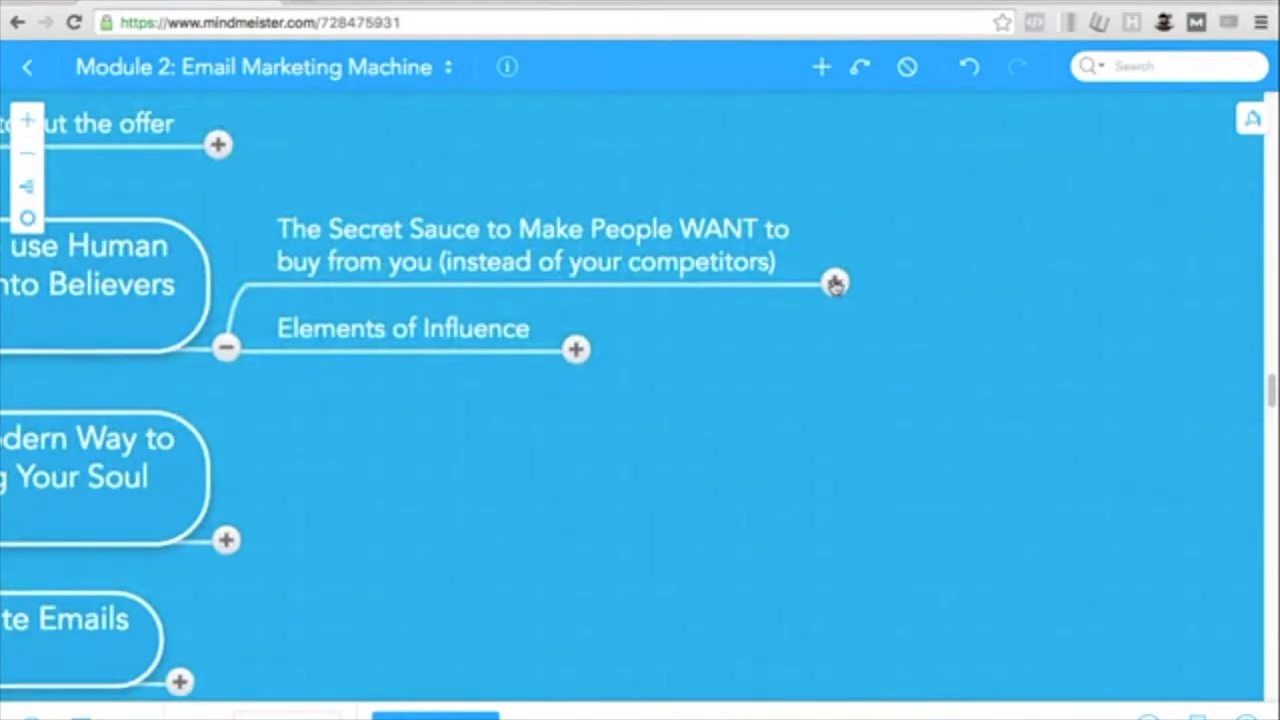
Expand the Secret Sauce subtopic to reveal Content, Voice and Story
click(832, 284)
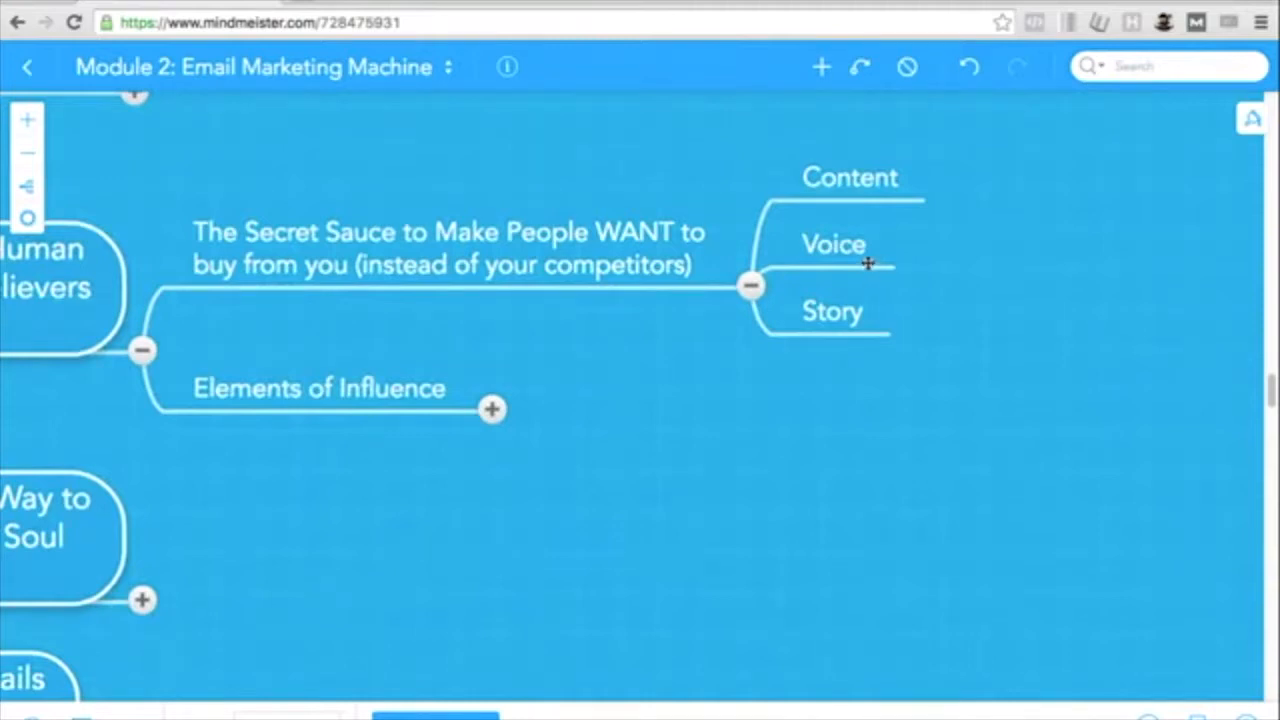
mouse_move(876, 230)
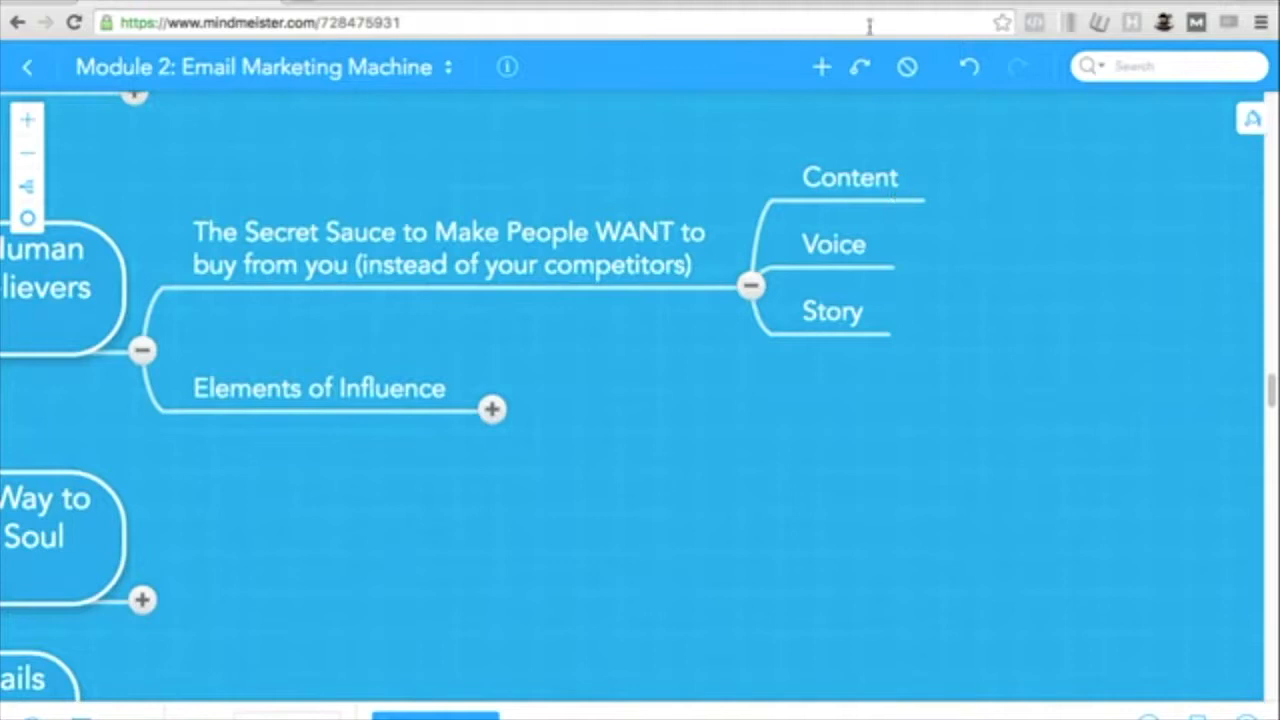
mouse_move(876, 4)
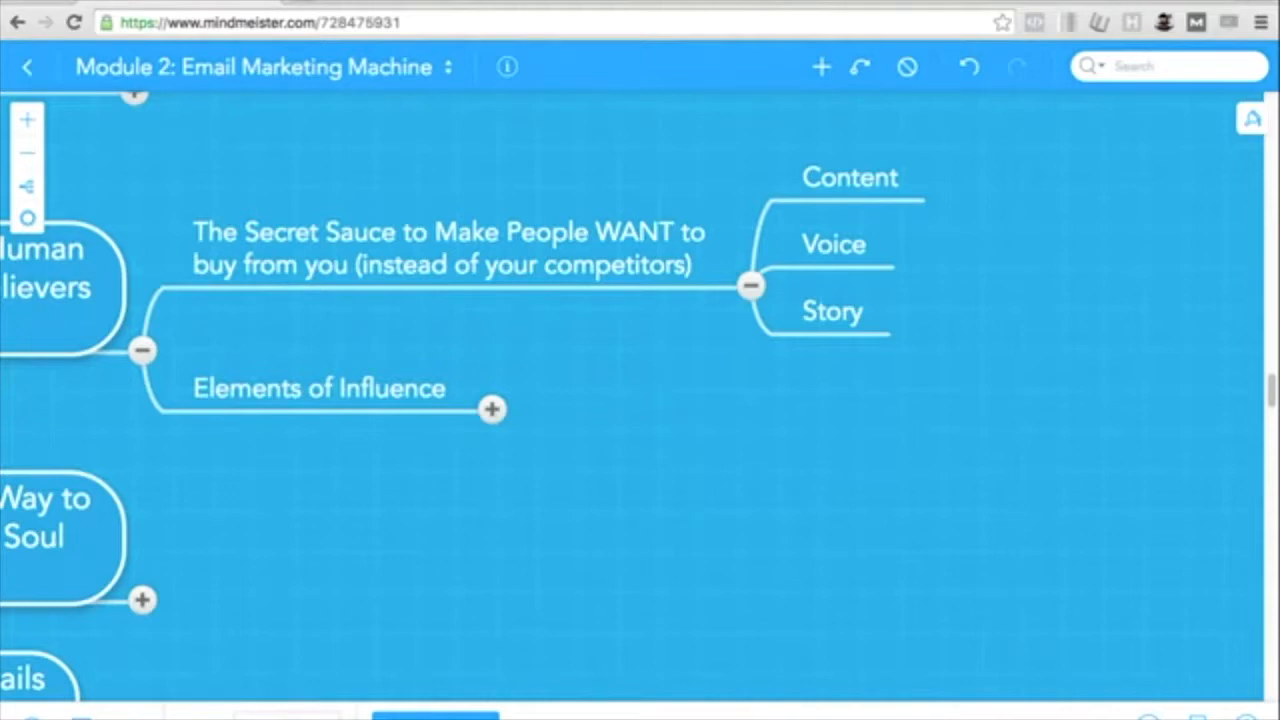
mouse_move(716, 10)
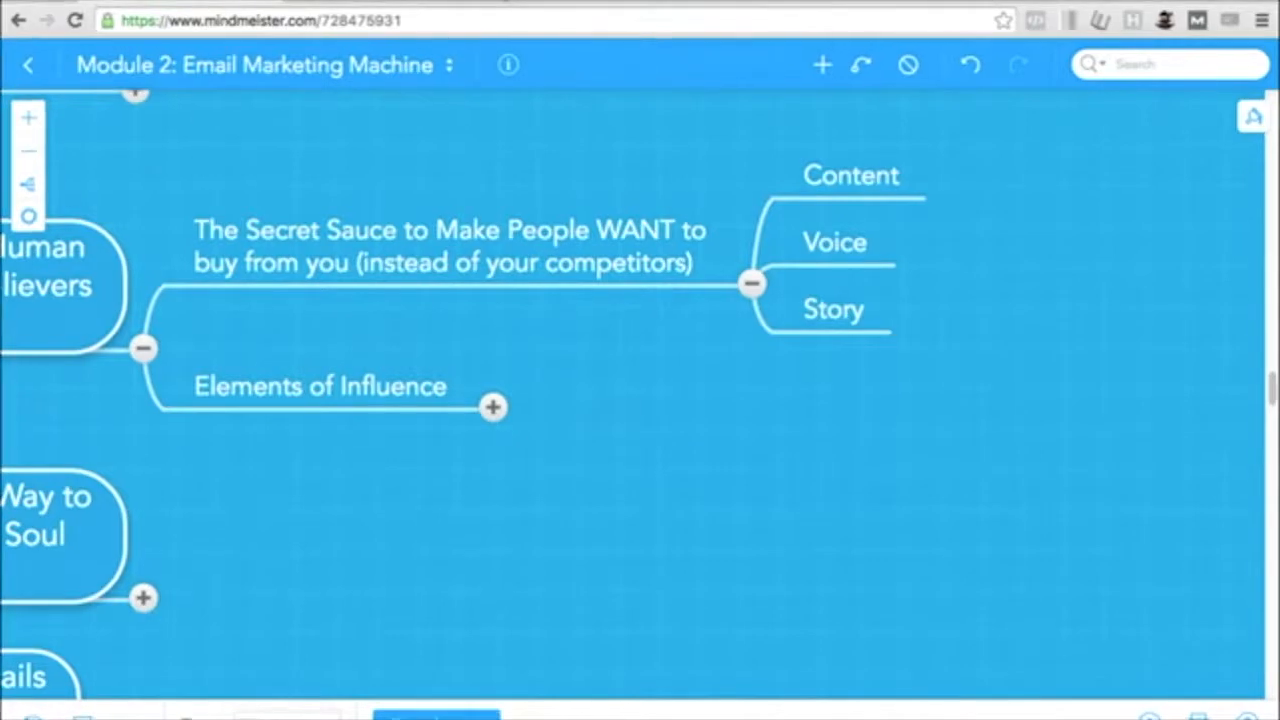
mouse_move(524, 434)
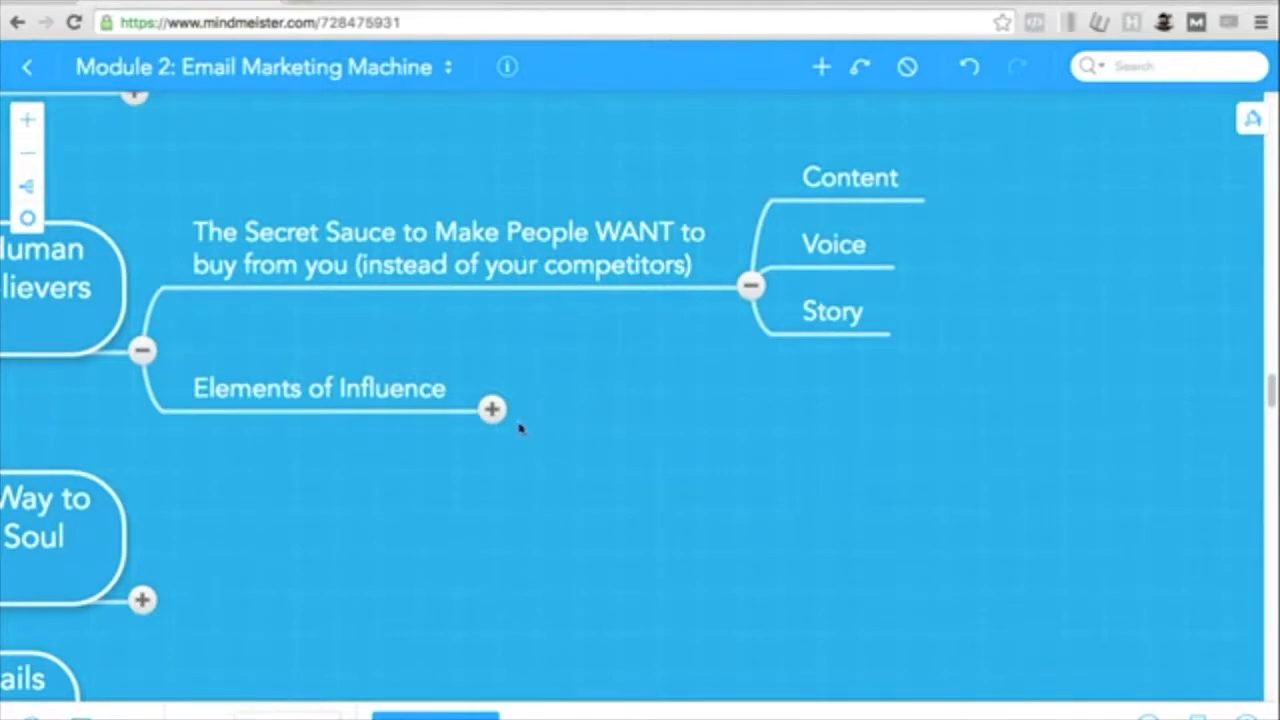
mouse_move(576, 368)
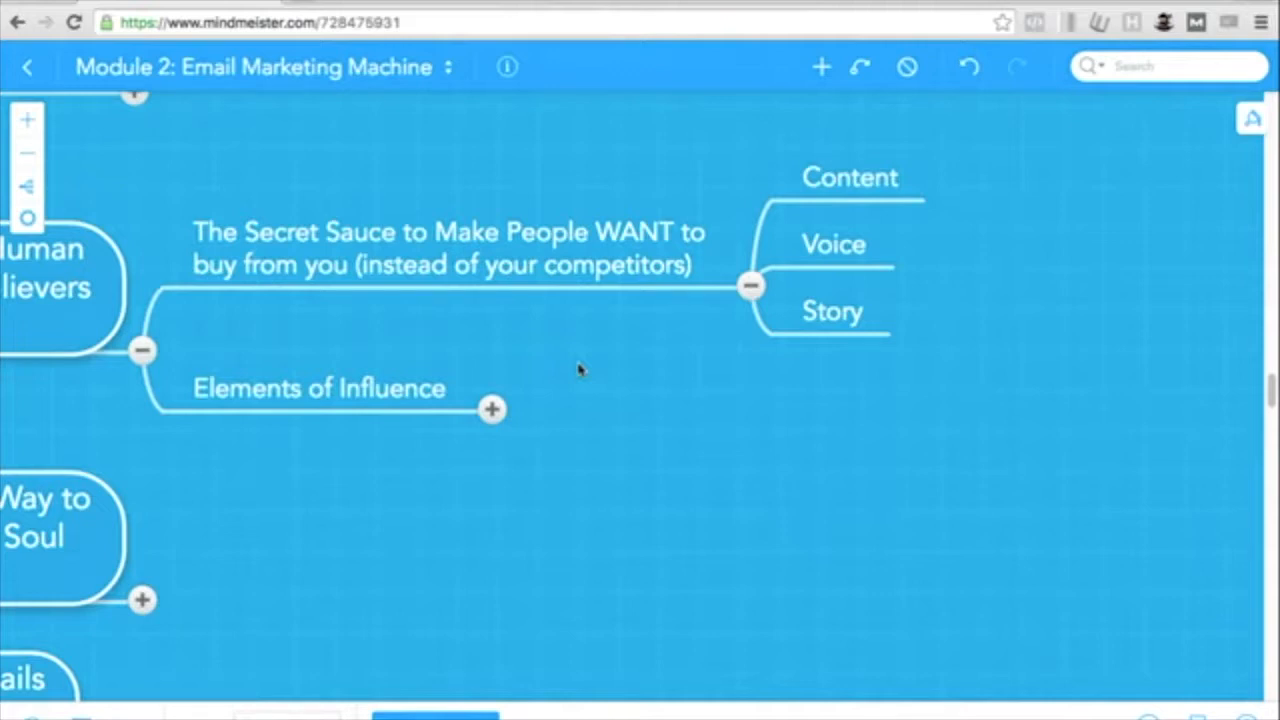
mouse_move(492, 408)
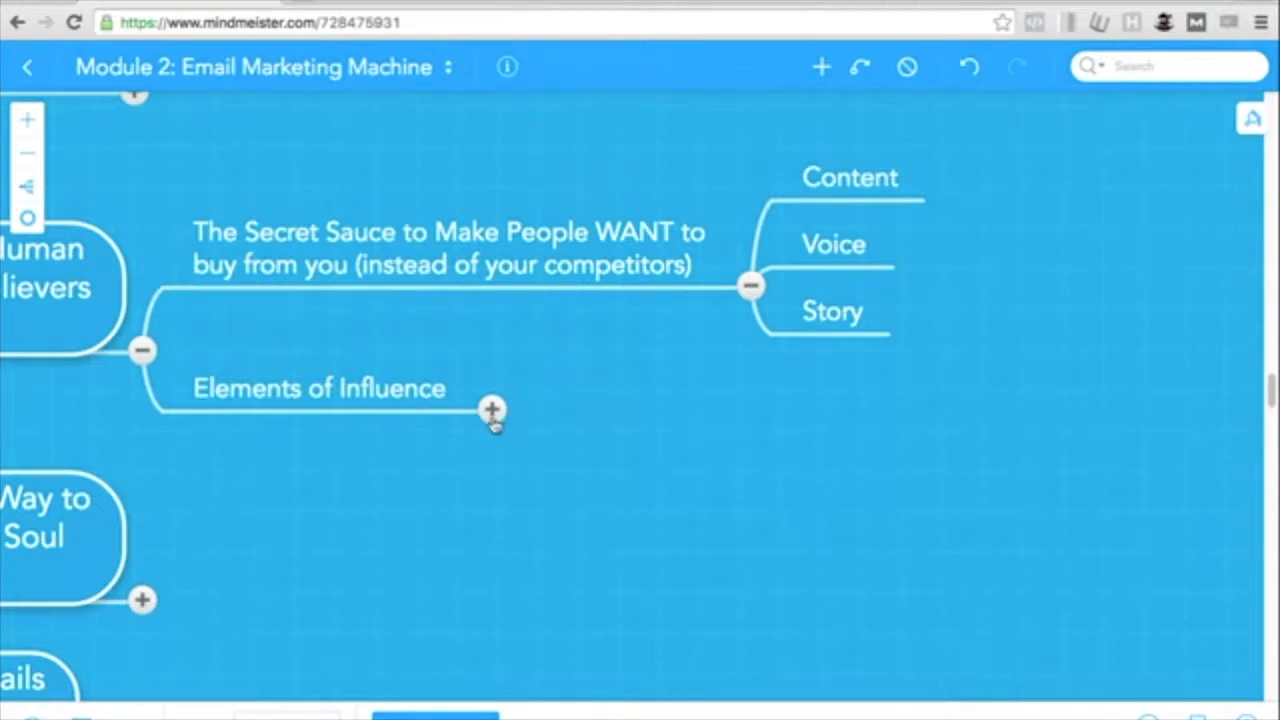
Expand Elements of Influence to list Authority, Reciprocity, Scarcity, Social Proof, Likeability and Community
click(490, 408)
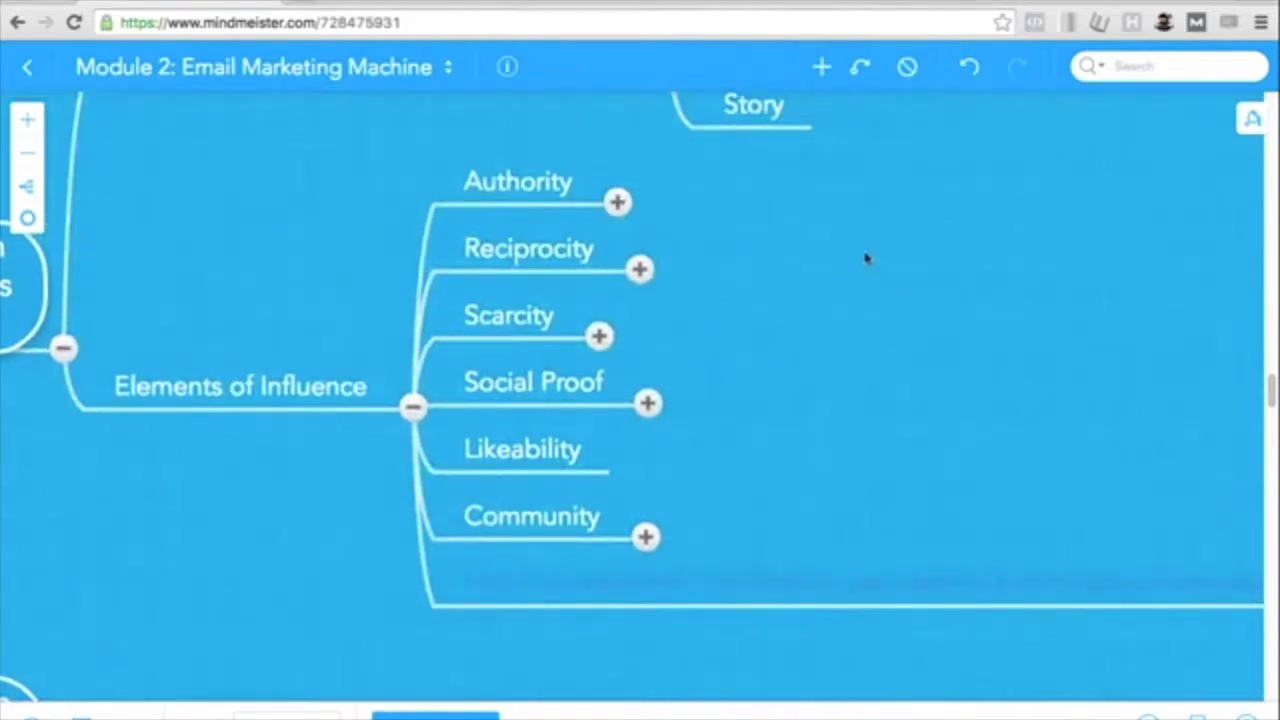
mouse_move(810, 150)
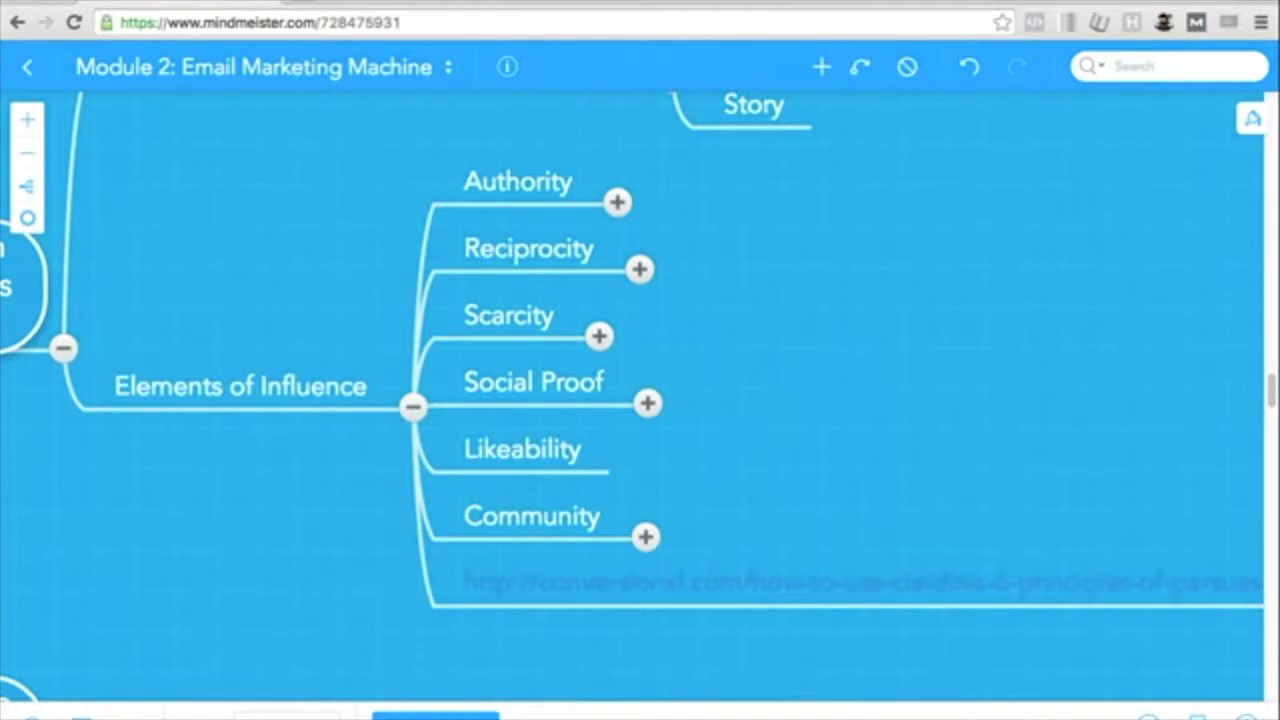
mouse_move(616, 200)
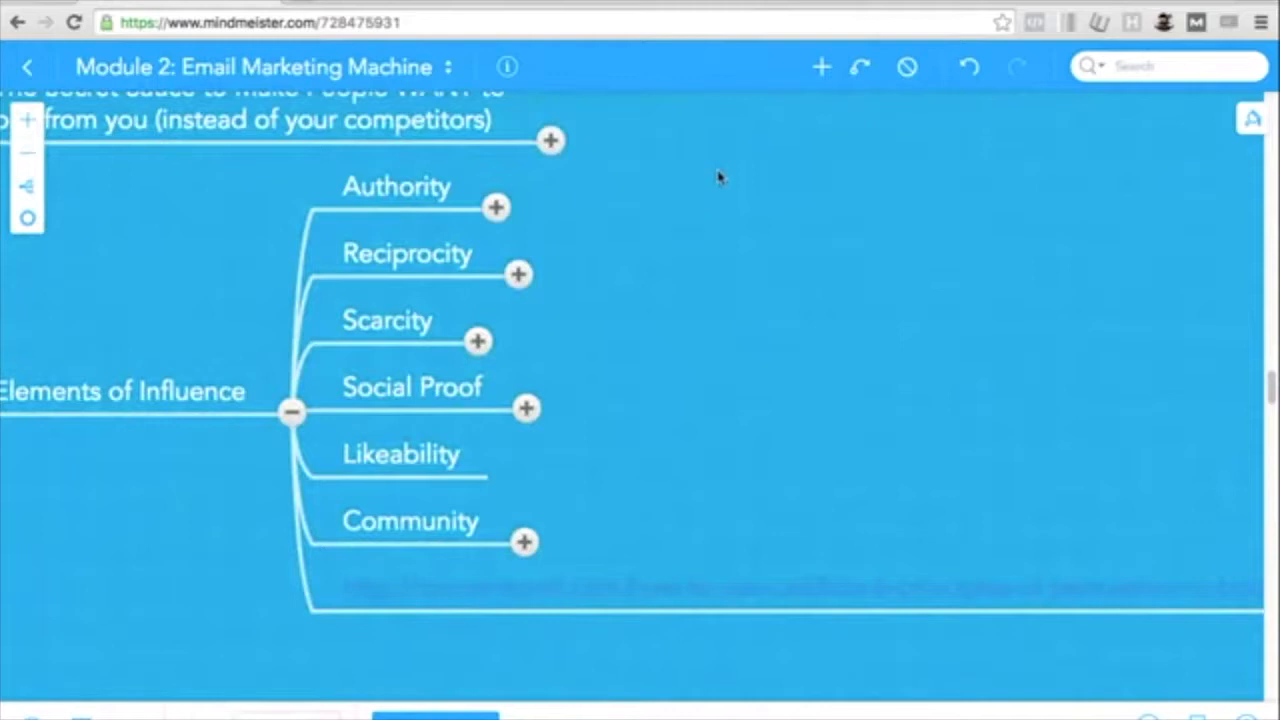
mouse_move(680, 4)
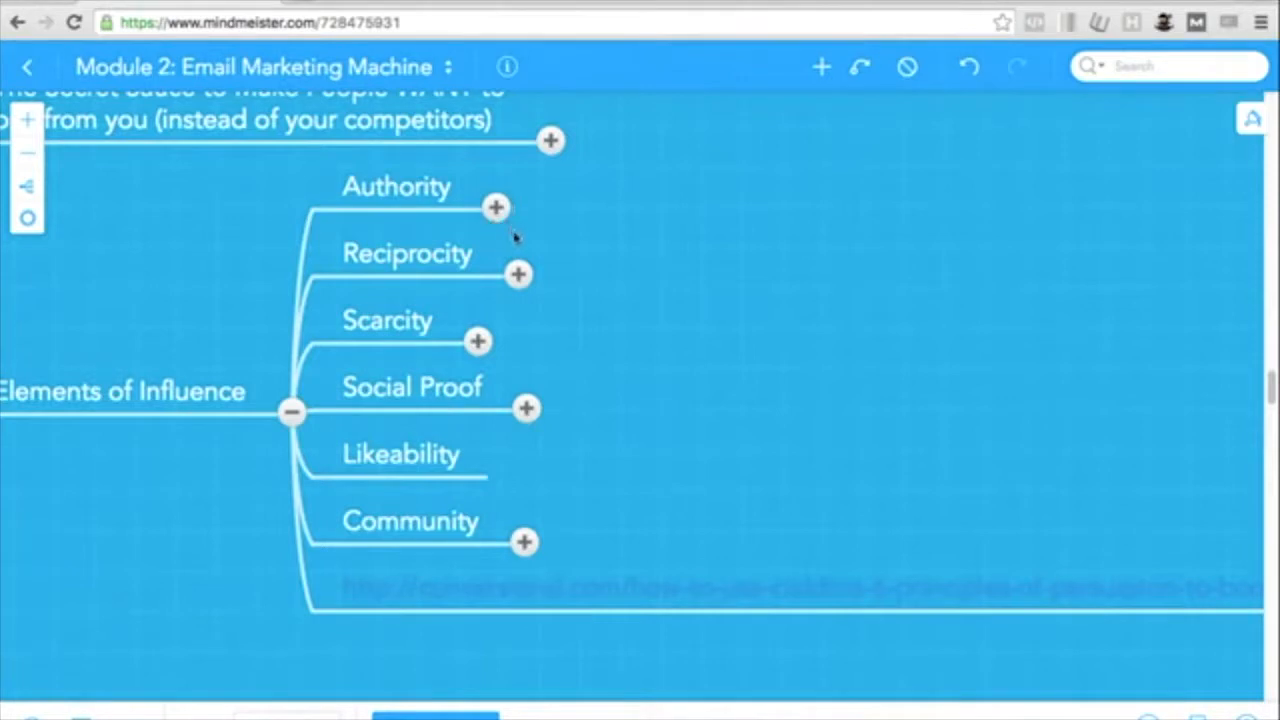
mouse_move(558, 230)
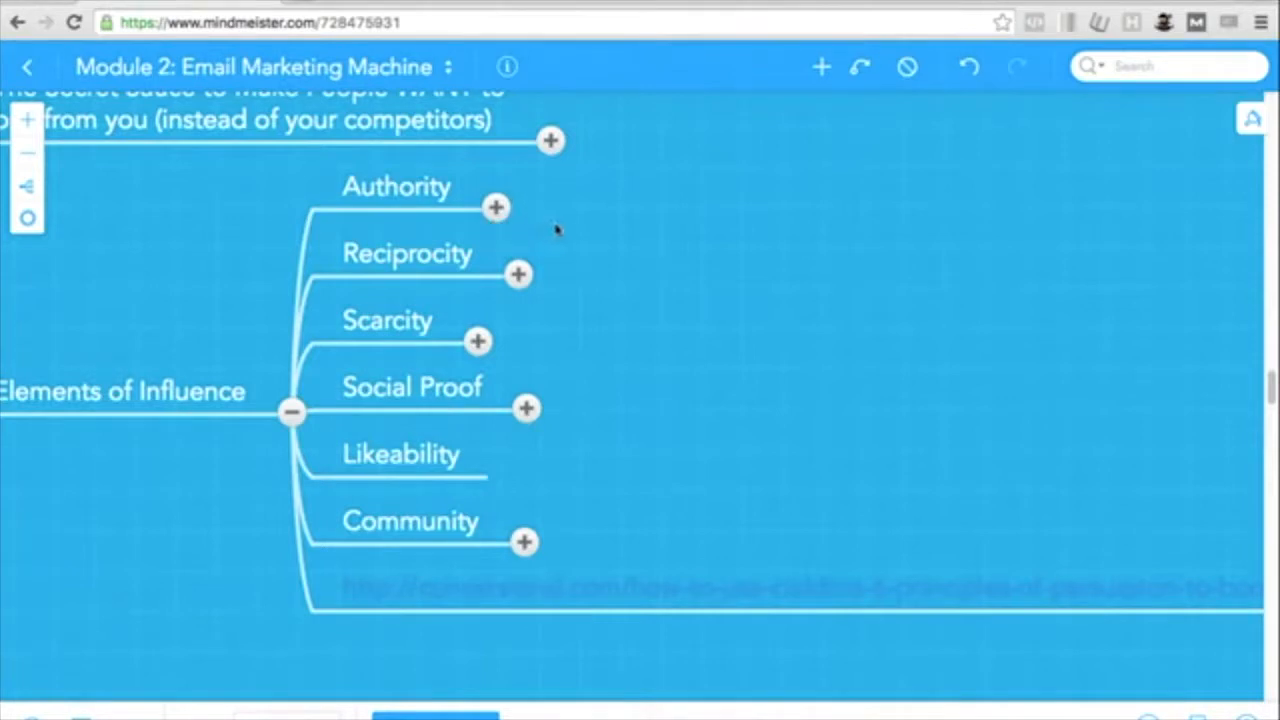
mouse_move(542, 218)
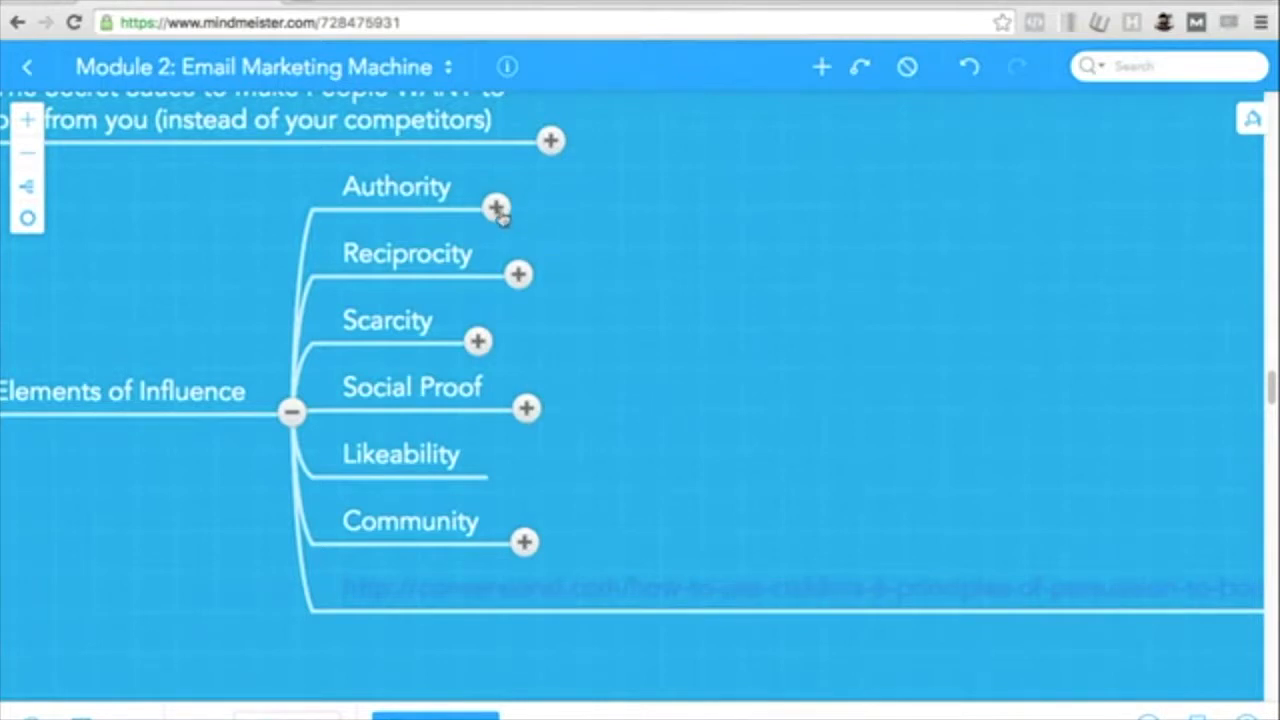
click(492, 206)
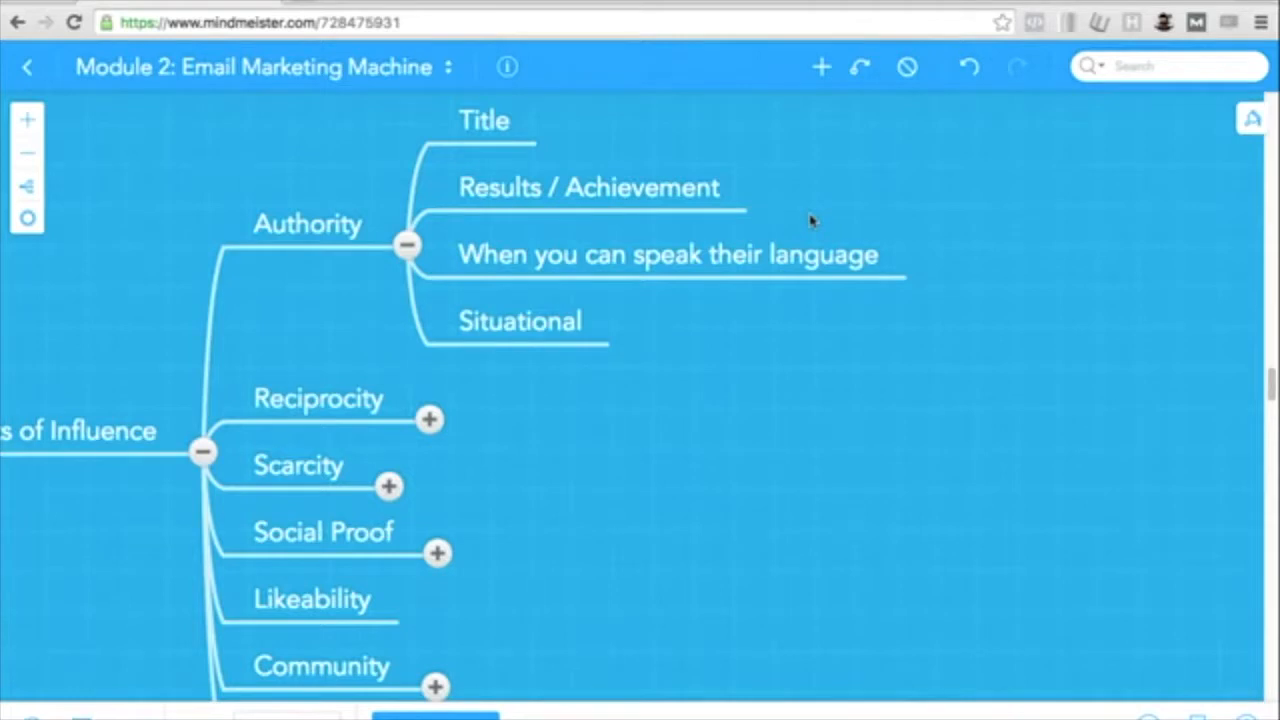
mouse_move(710, 134)
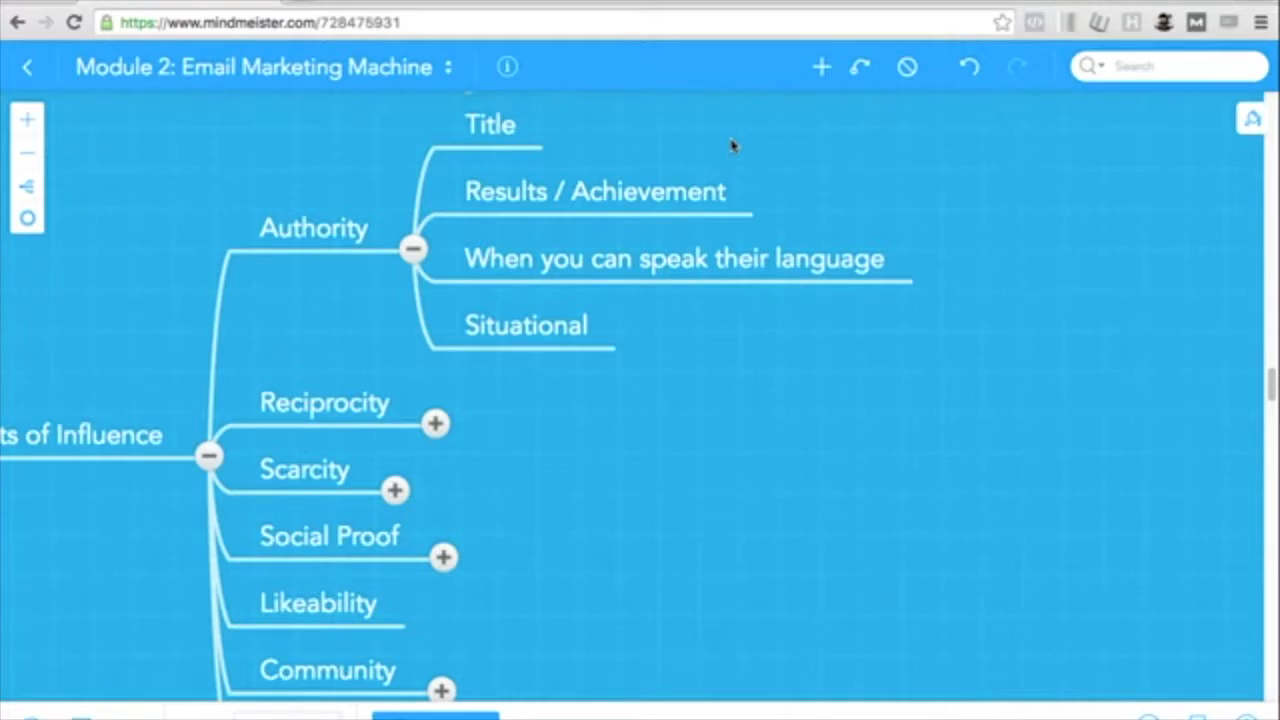
mouse_move(796, 50)
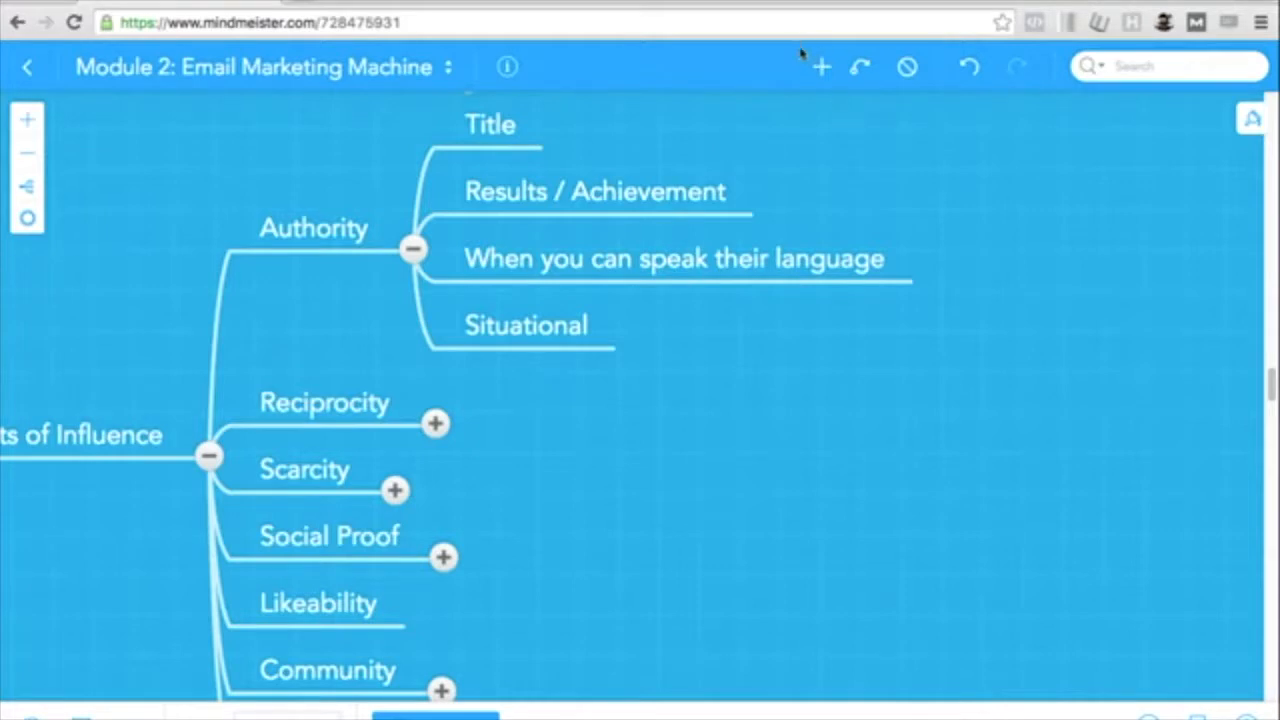
mouse_move(816, 22)
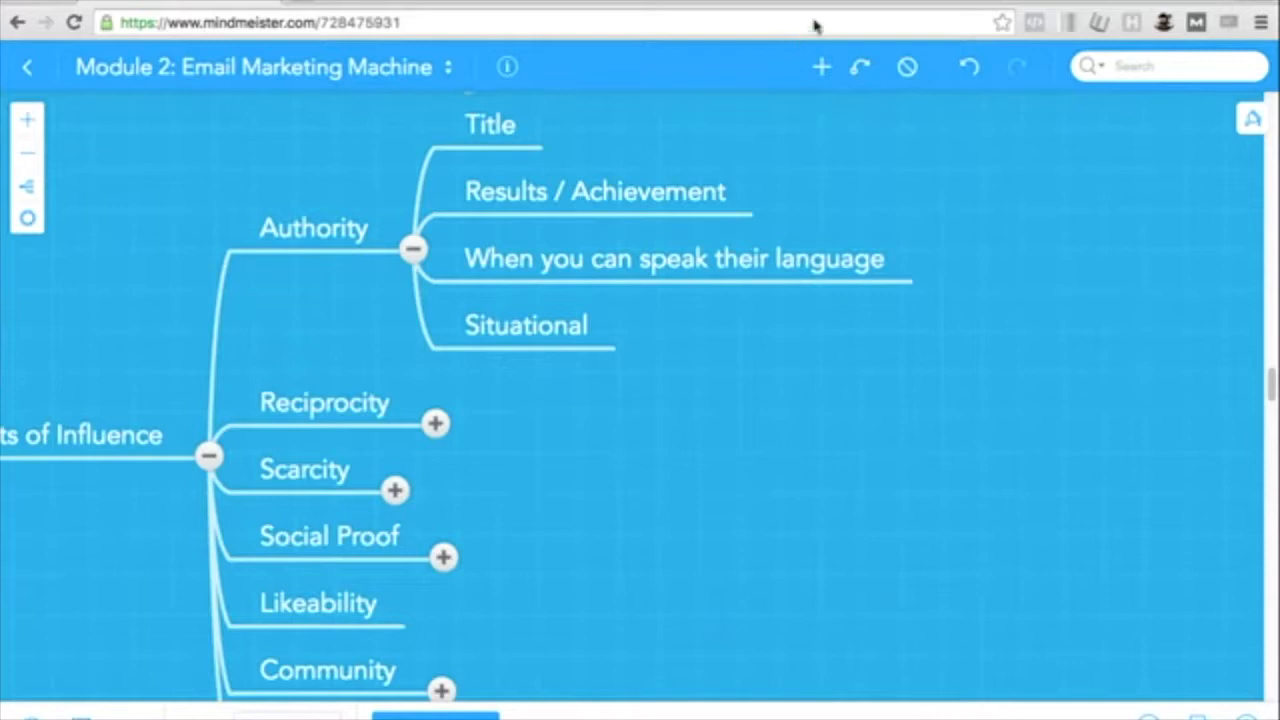
mouse_move(804, 8)
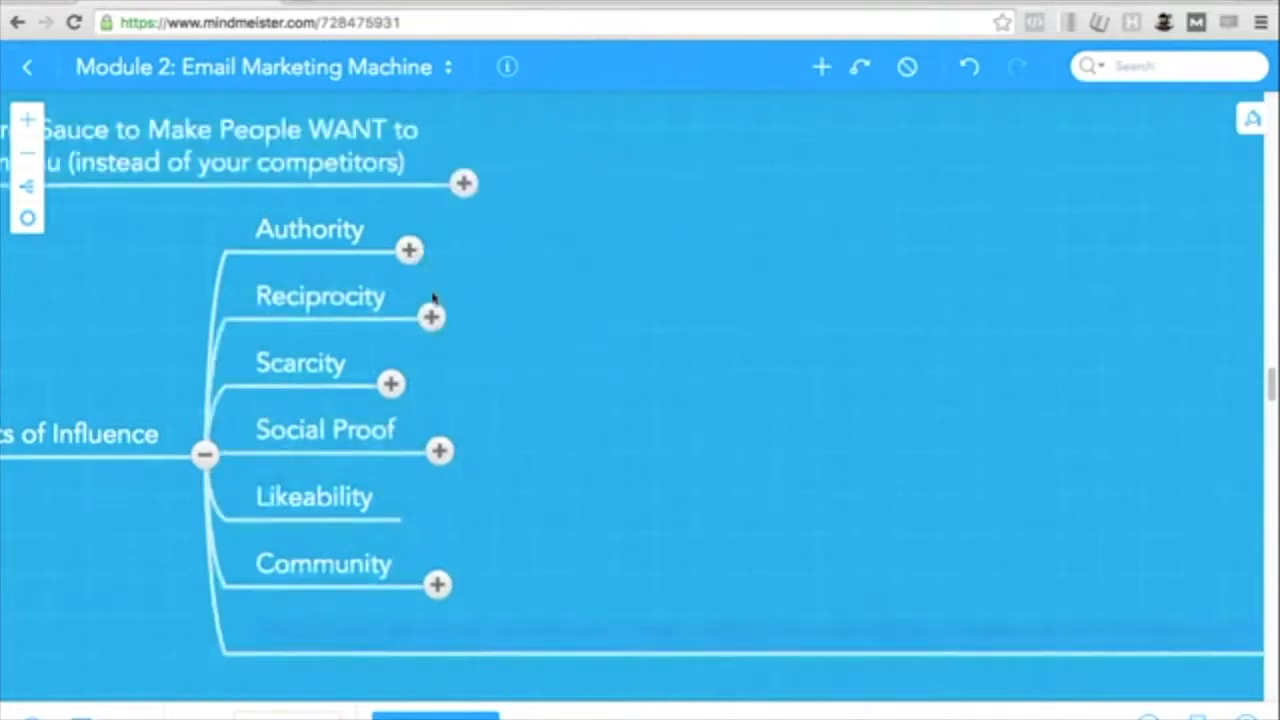
Expand the Reciprocity branch to show Results in Advance and Goodwill Bank
click(428, 316)
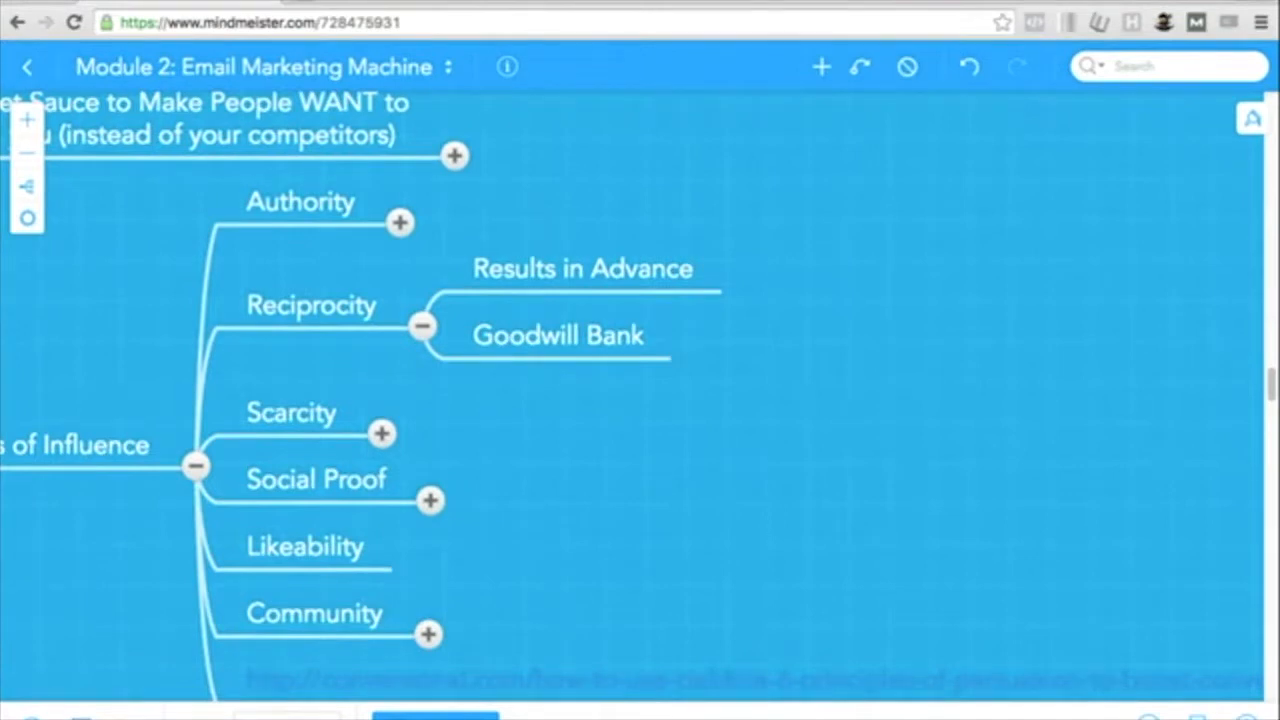
Collapse Reciprocity and expand Scarcity to show Deadline and Limited Supply
click(424, 324)
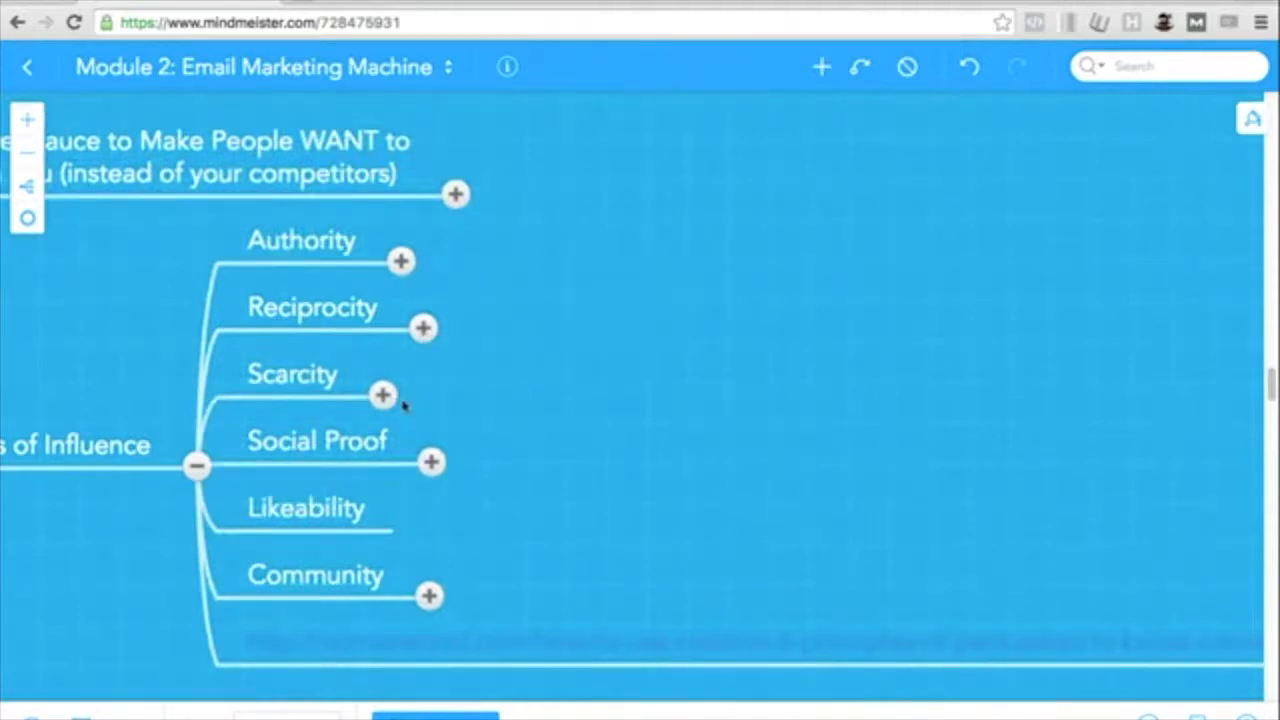
click(380, 394)
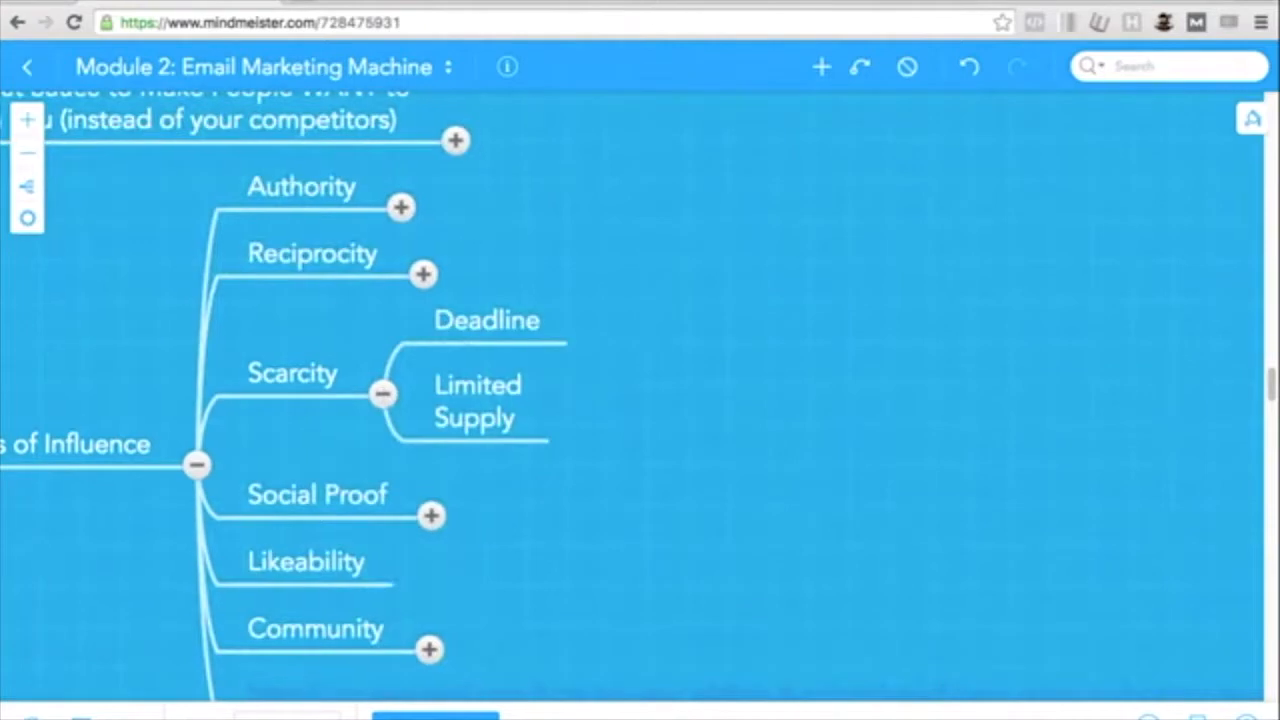
mouse_move(632, 224)
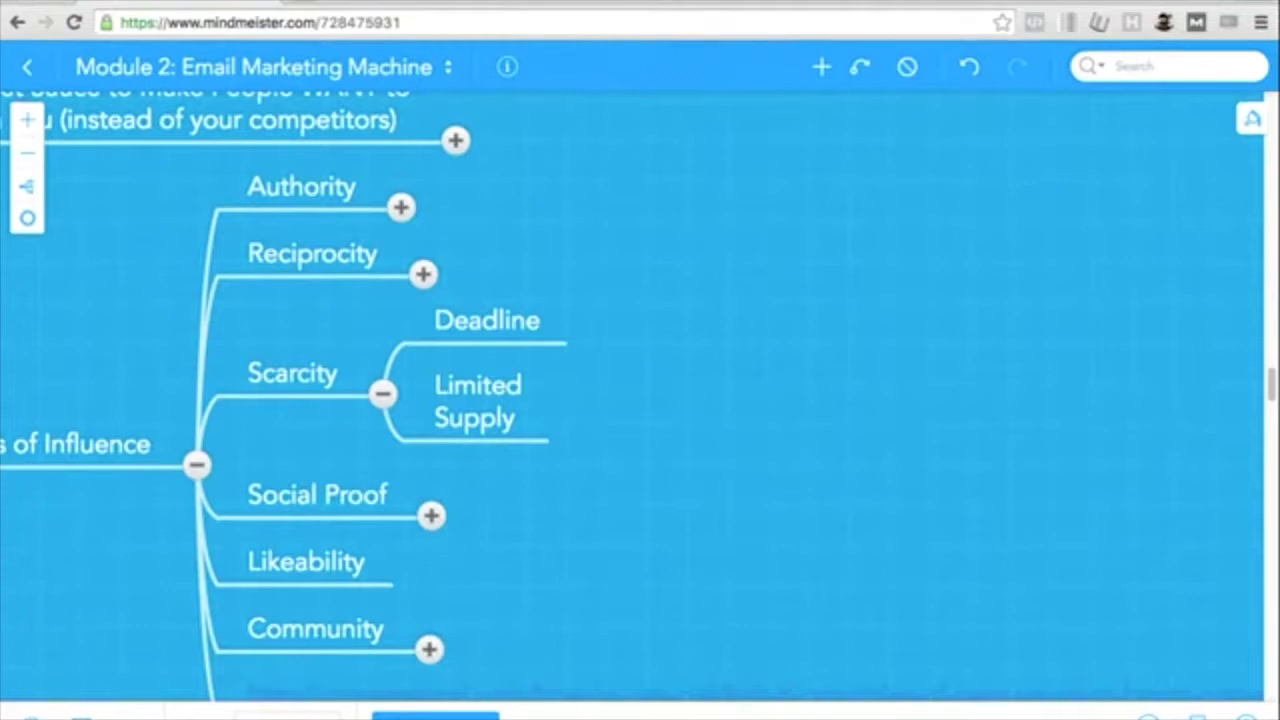
mouse_move(662, 6)
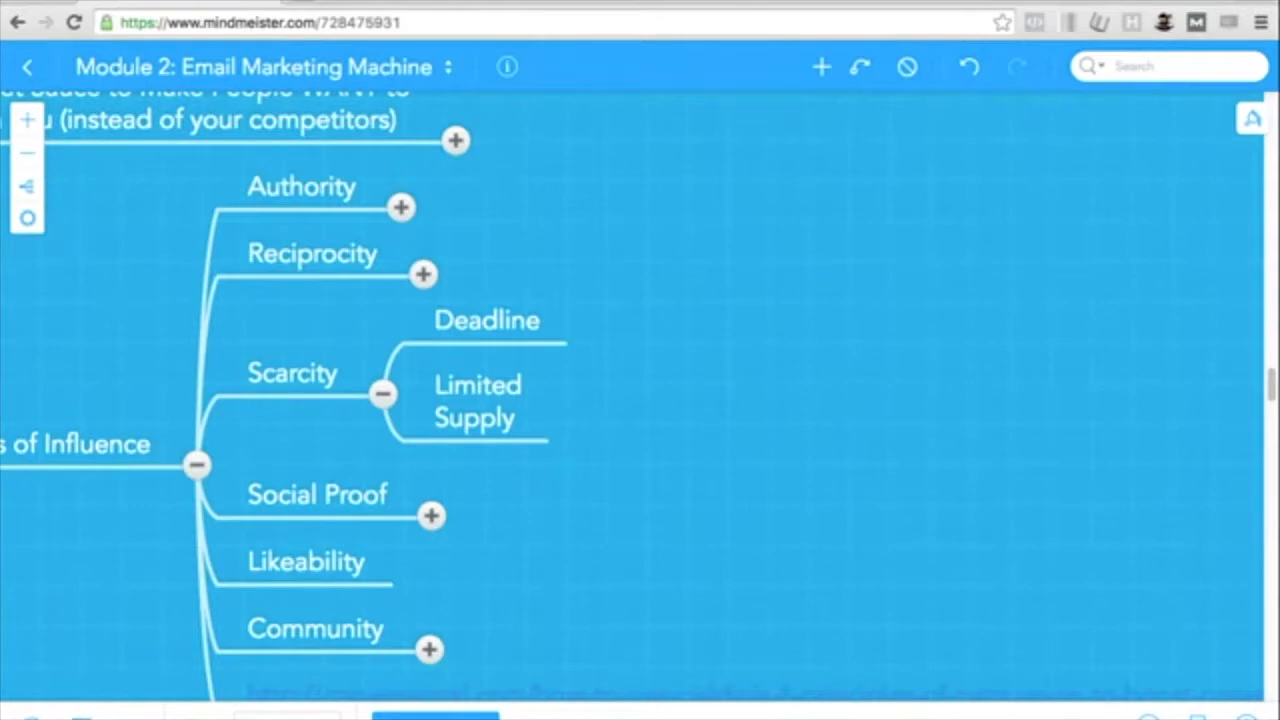
mouse_move(500, 4)
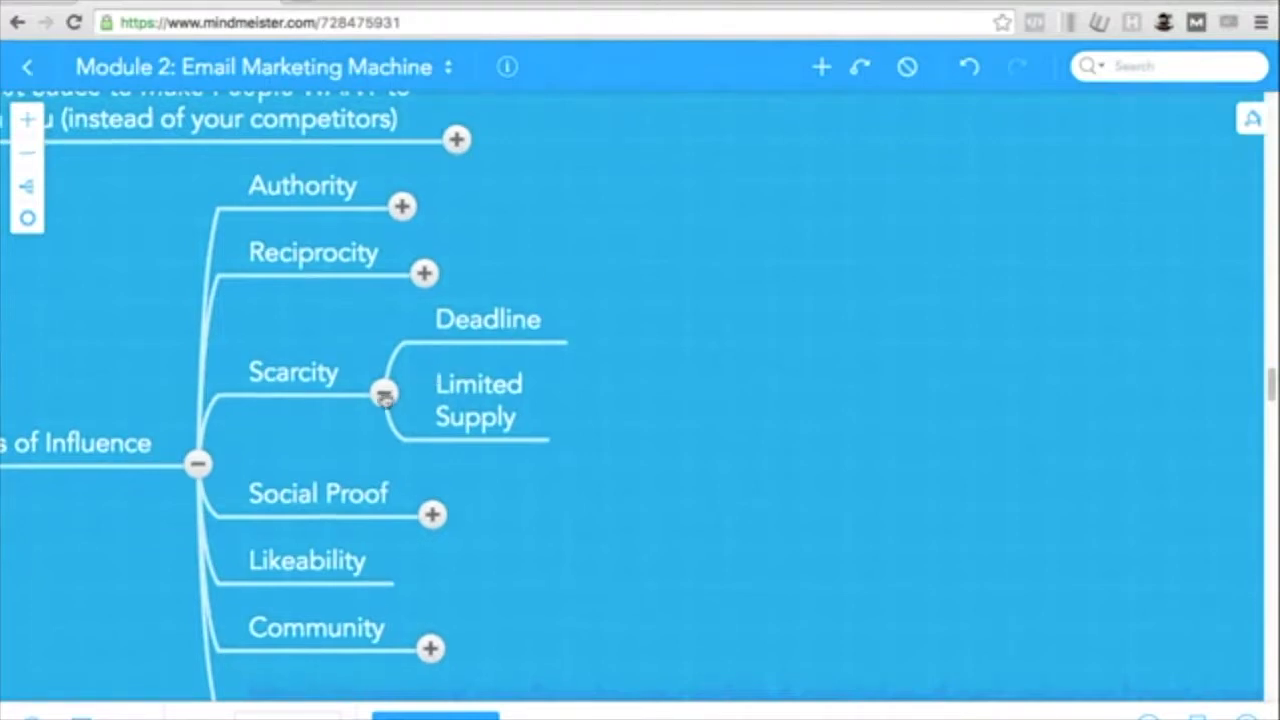
Collapse the Scarcity branch, hiding Deadline and Limited Supply
click(384, 396)
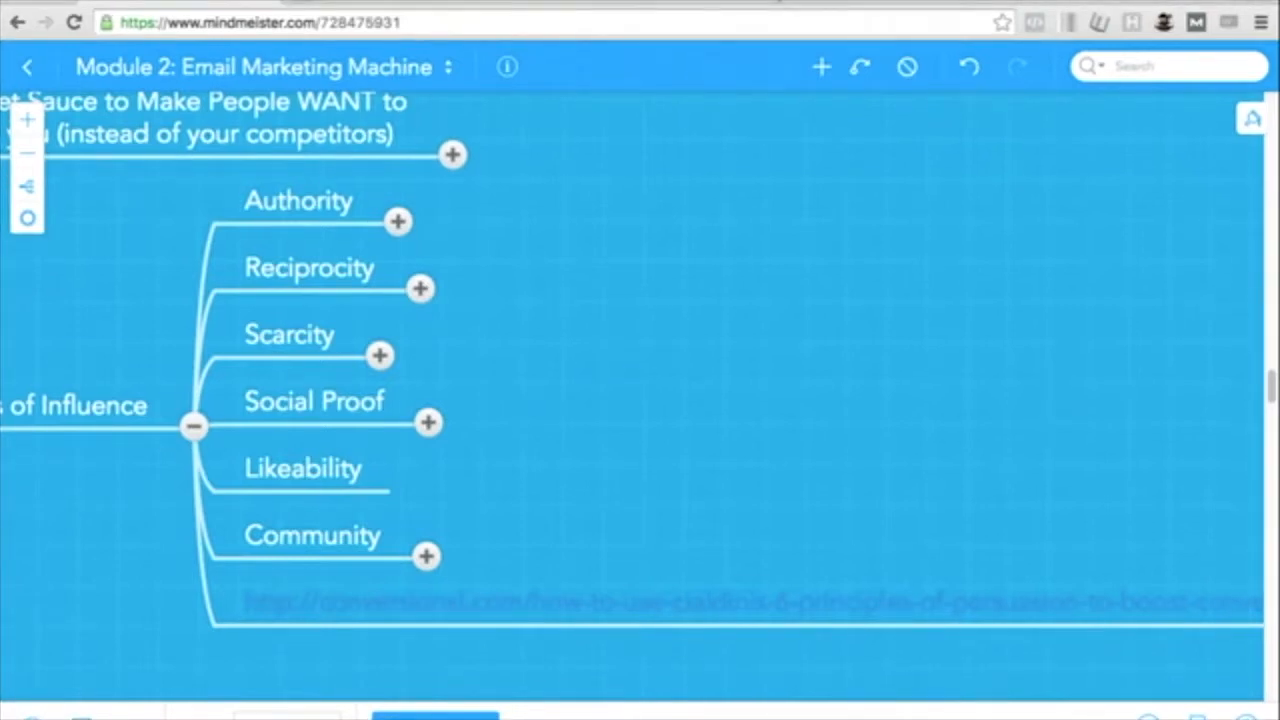
click(424, 420)
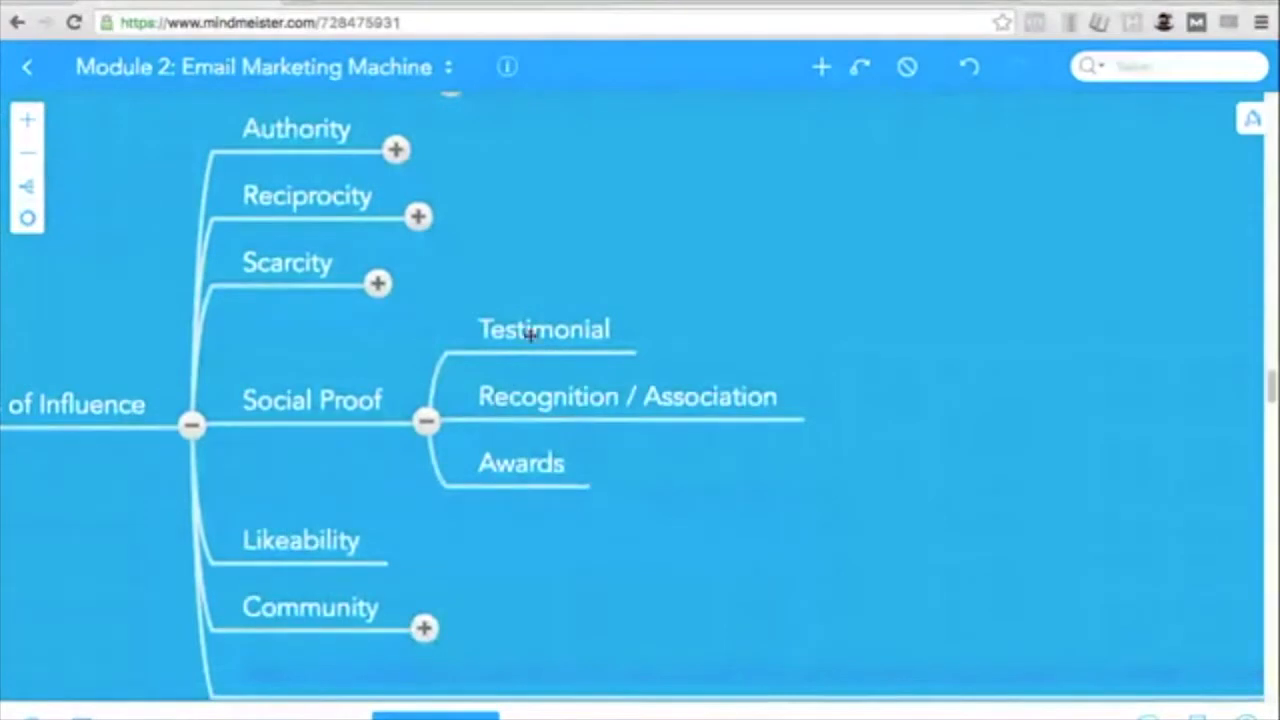
click(620, 400)
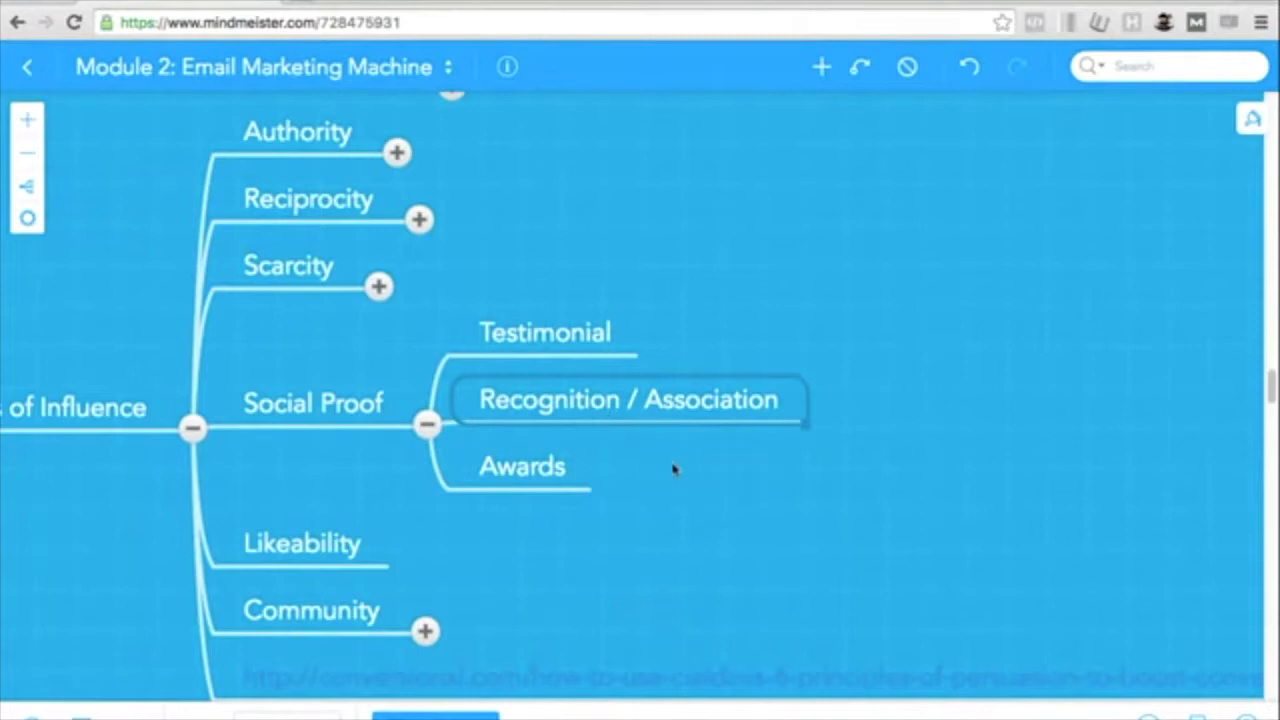
mouse_move(680, 426)
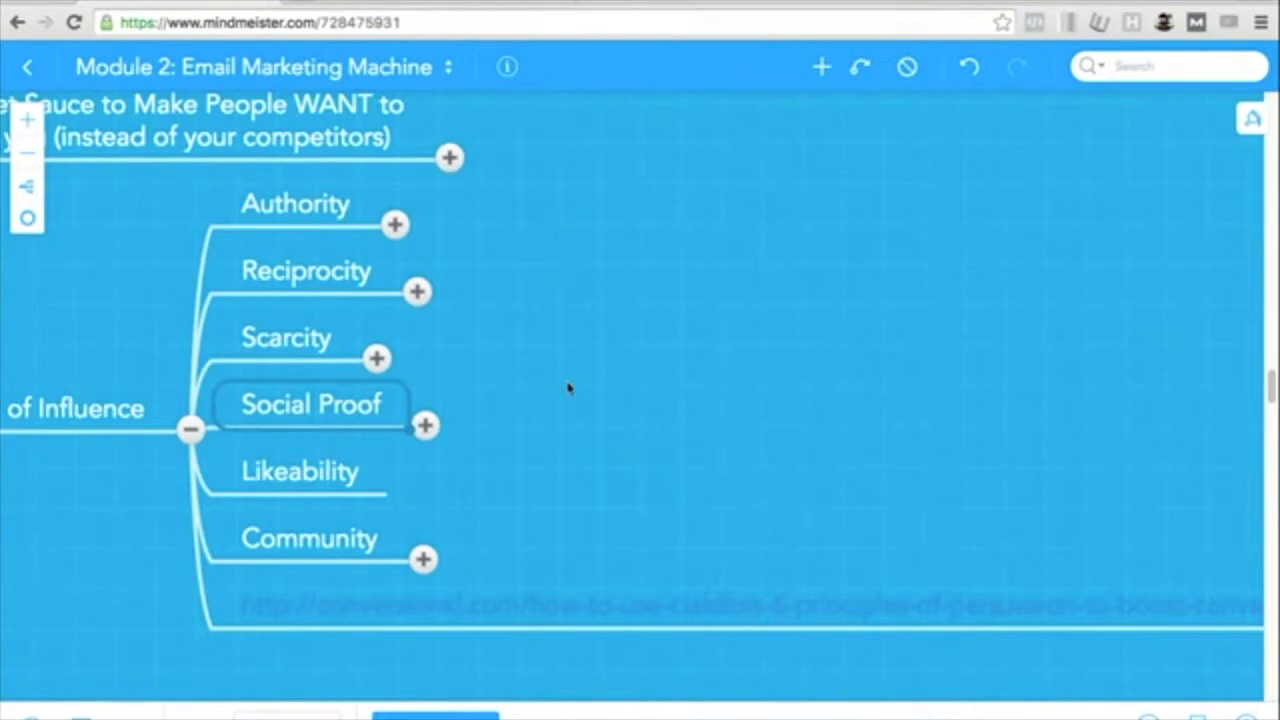
click(300, 472)
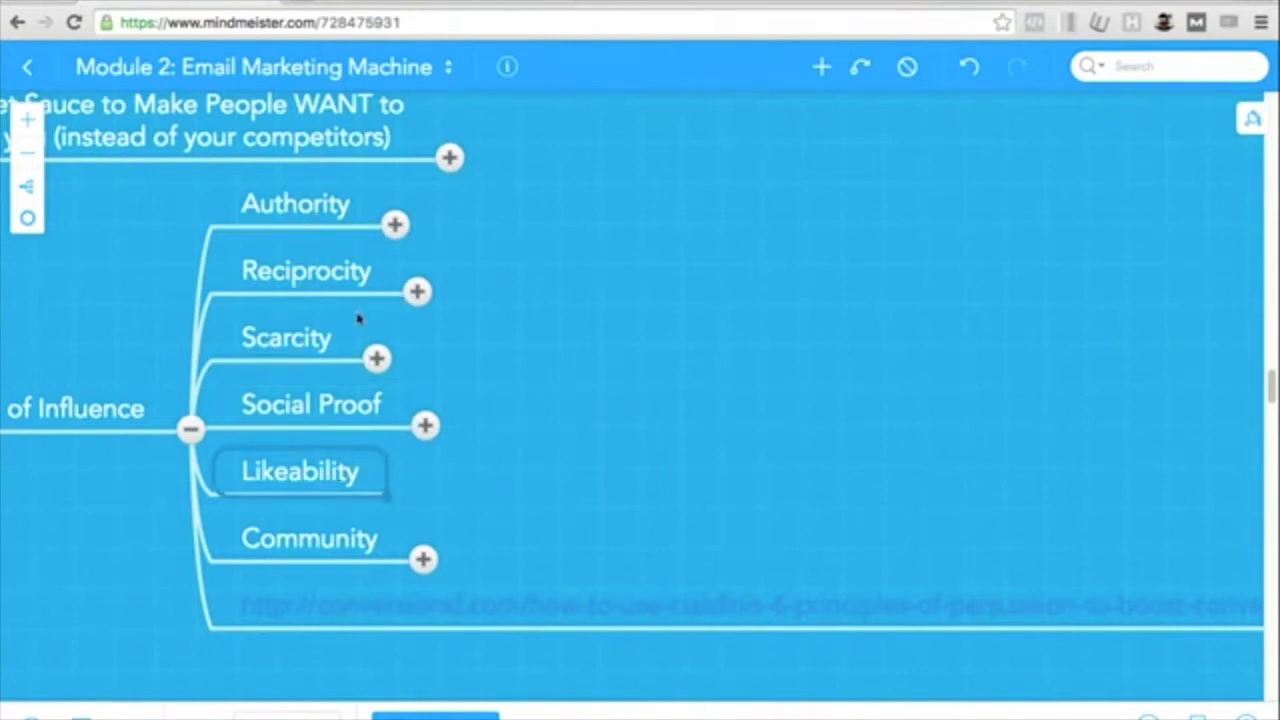
mouse_move(412, 390)
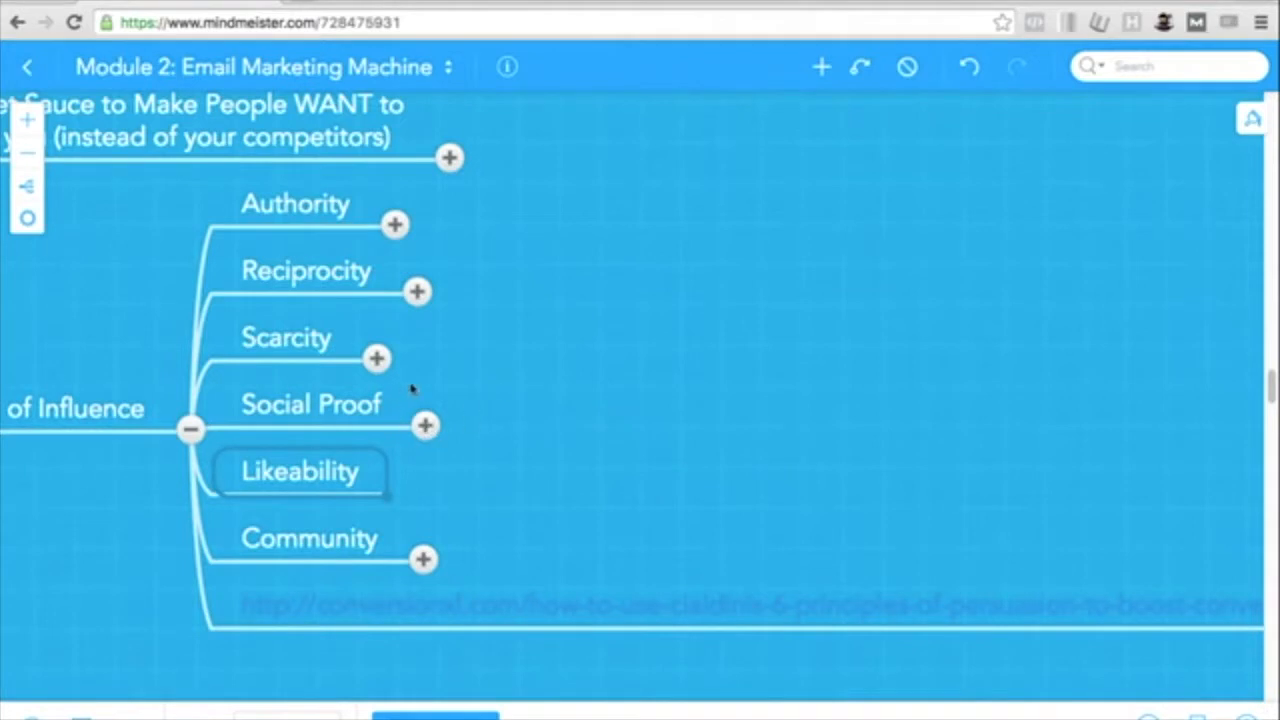
mouse_move(382, 476)
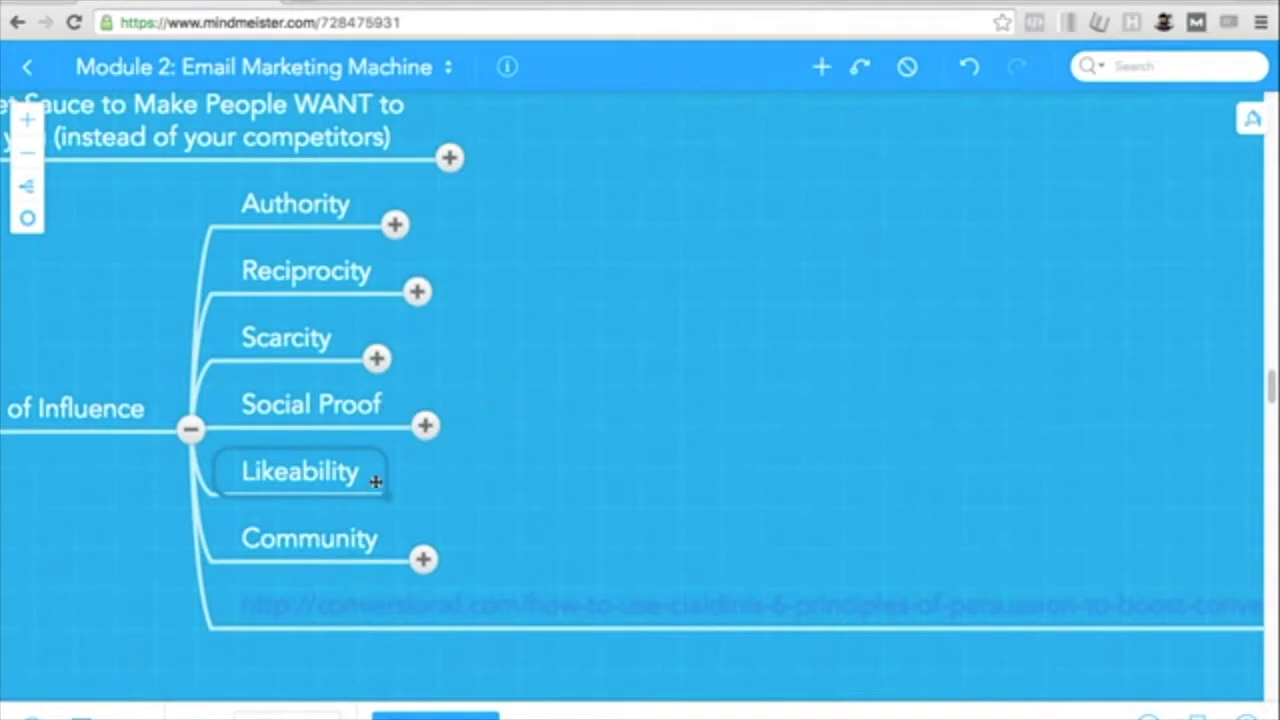
mouse_move(236, 272)
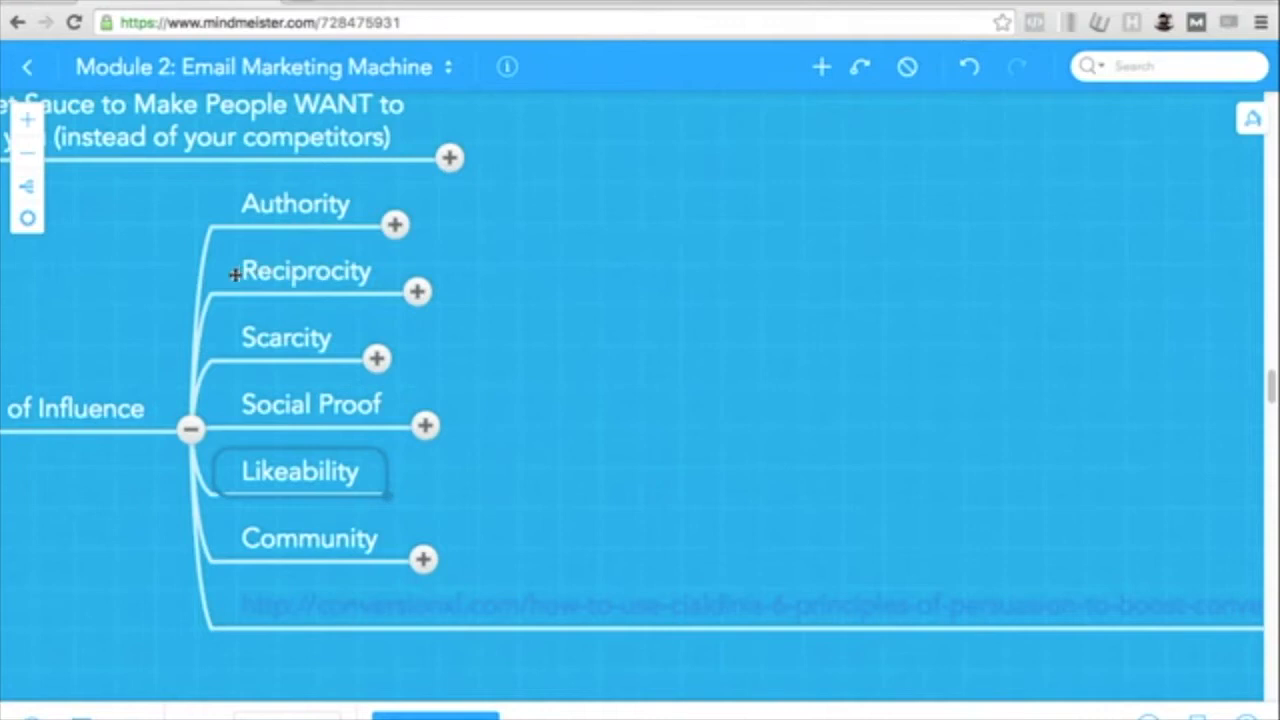
mouse_move(368, 308)
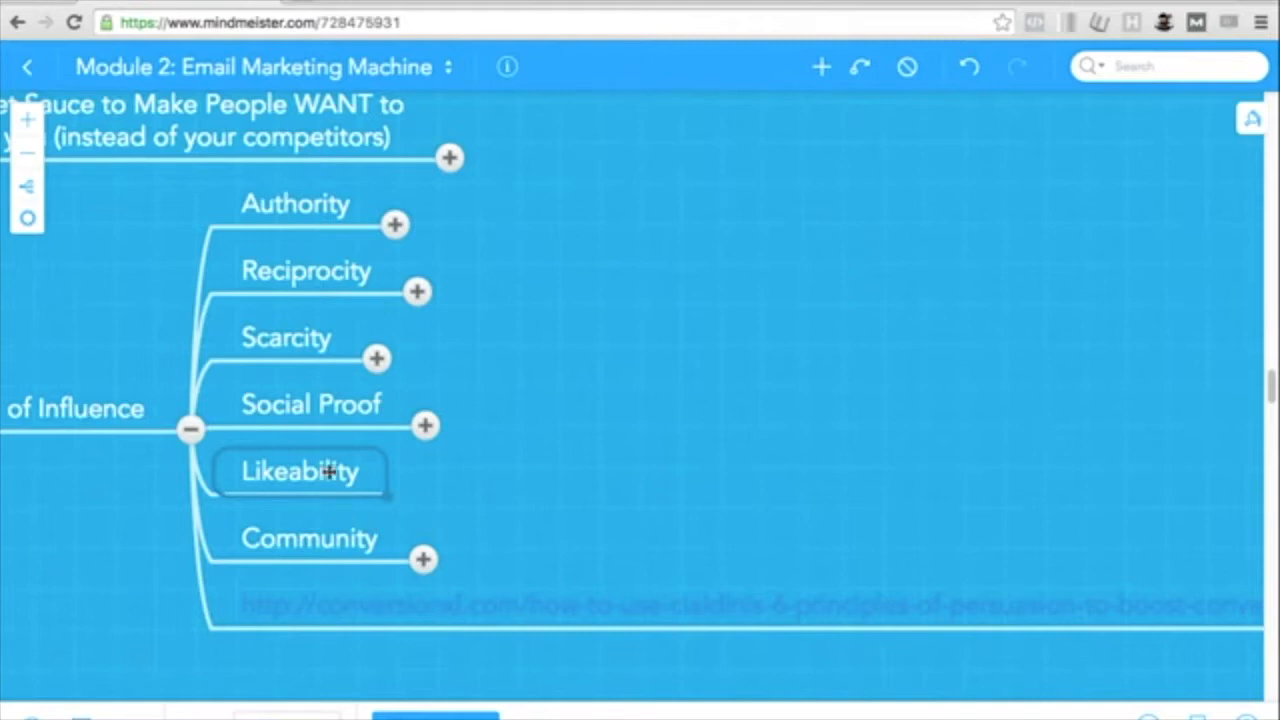
mouse_move(336, 536)
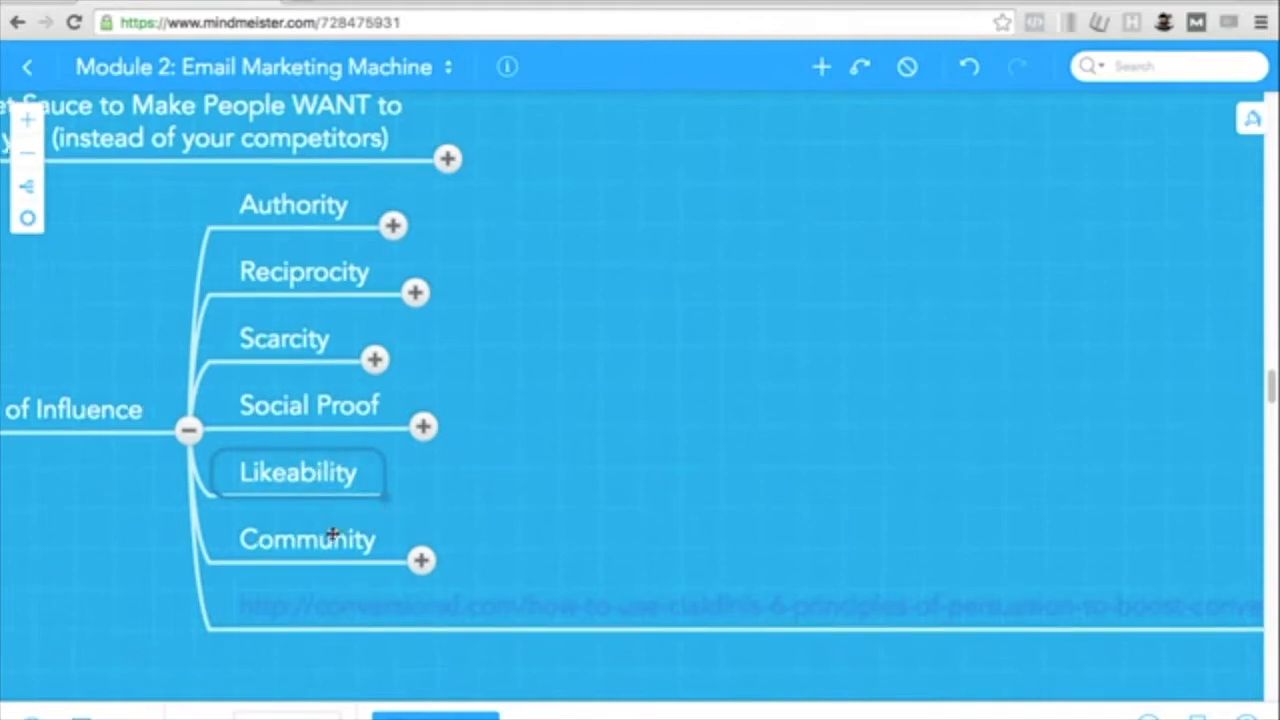
click(308, 540)
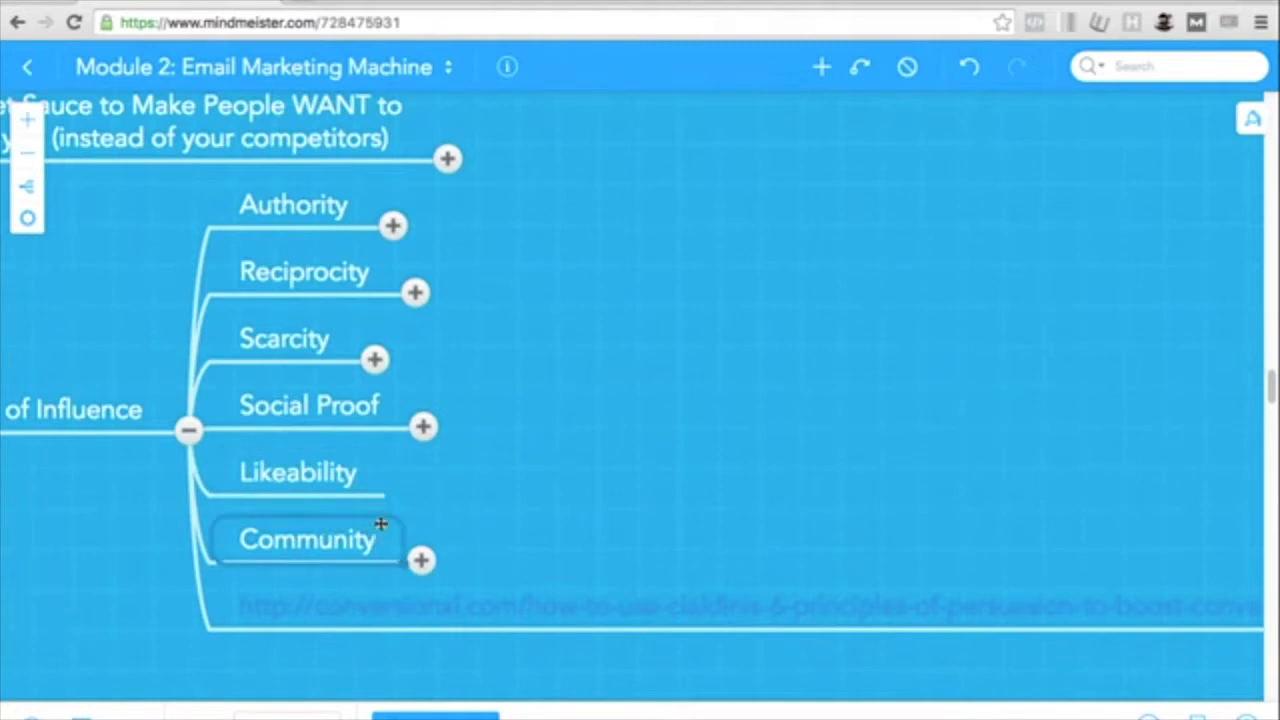
Select Community and expand it to reveal its Us vs Them subtopic
click(300, 474)
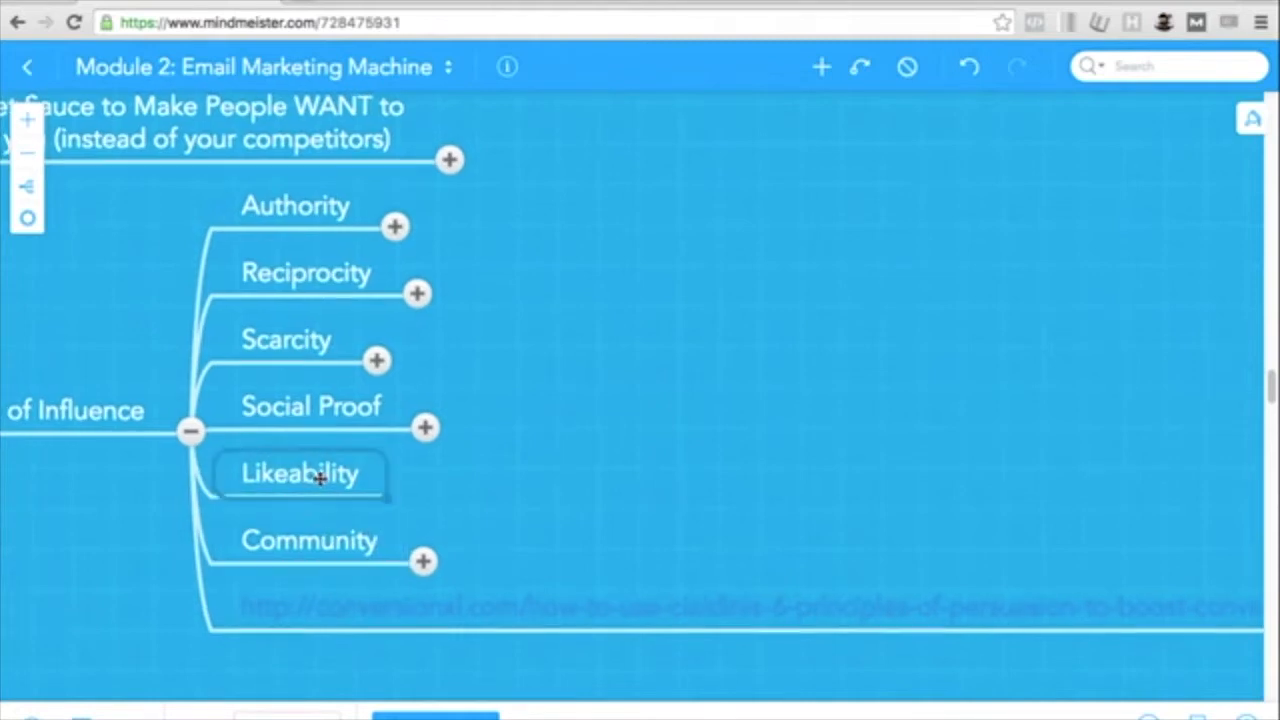
click(308, 540)
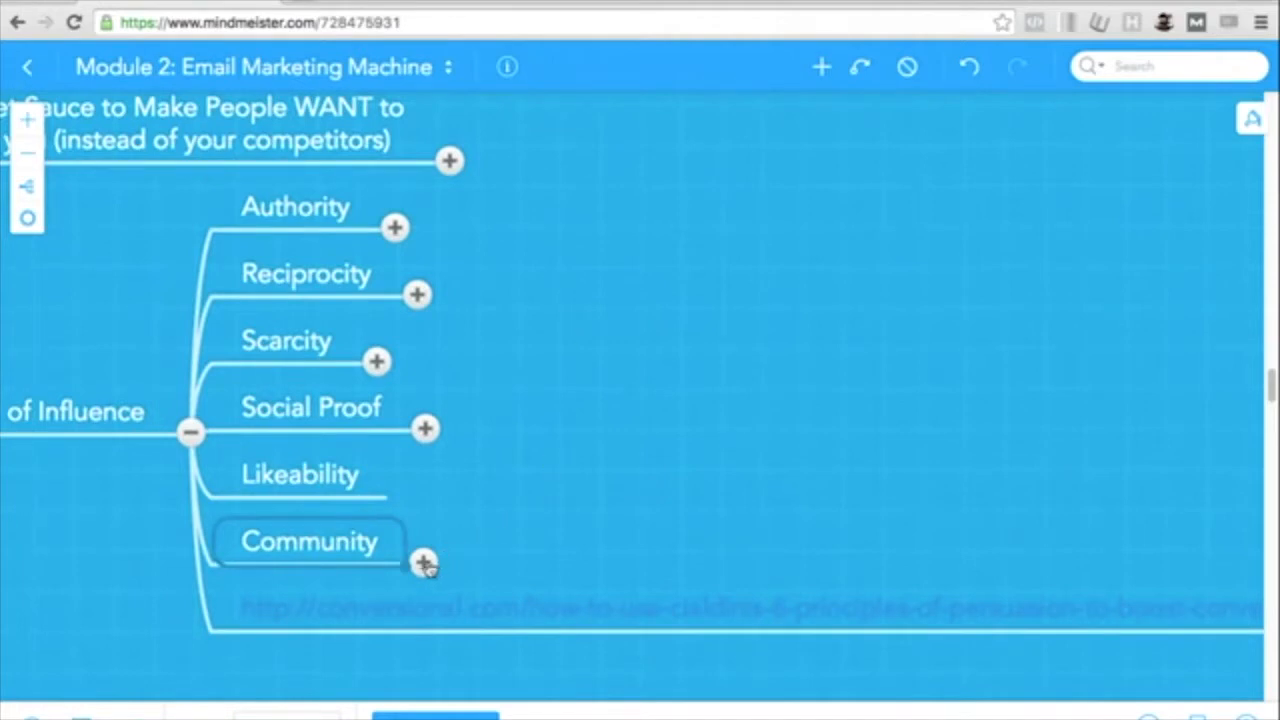
click(422, 560)
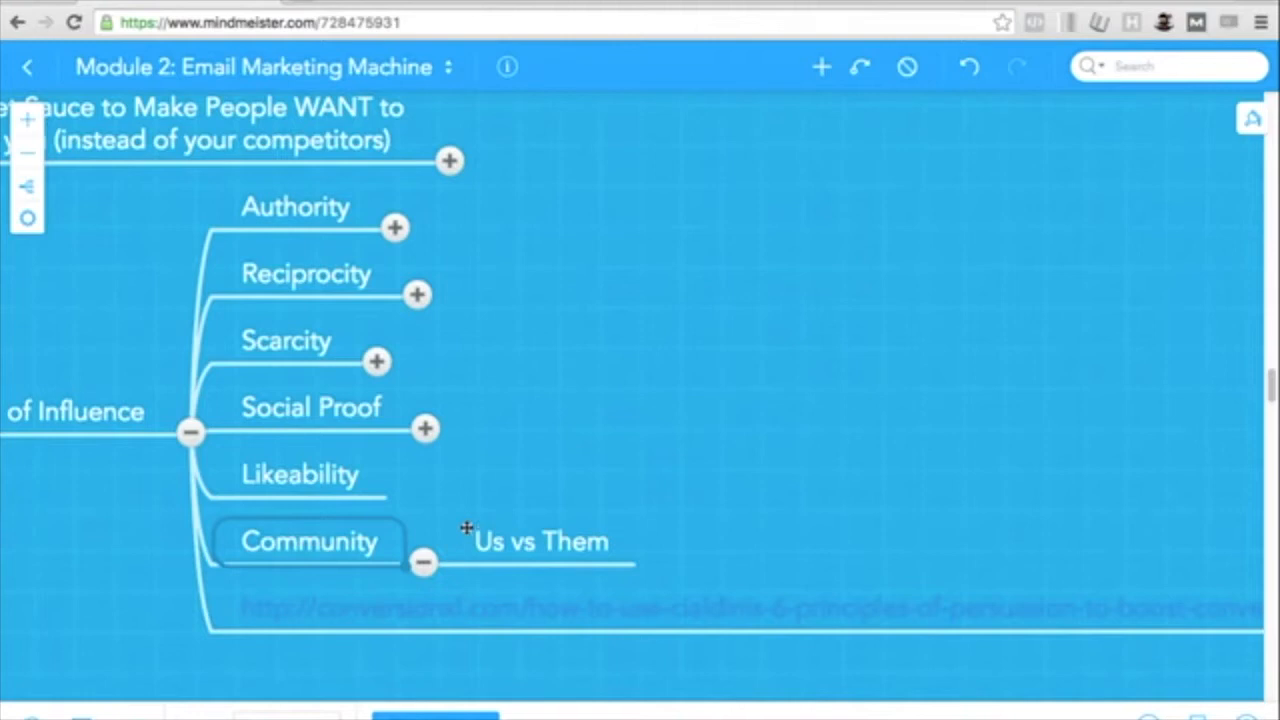
mouse_move(904, 318)
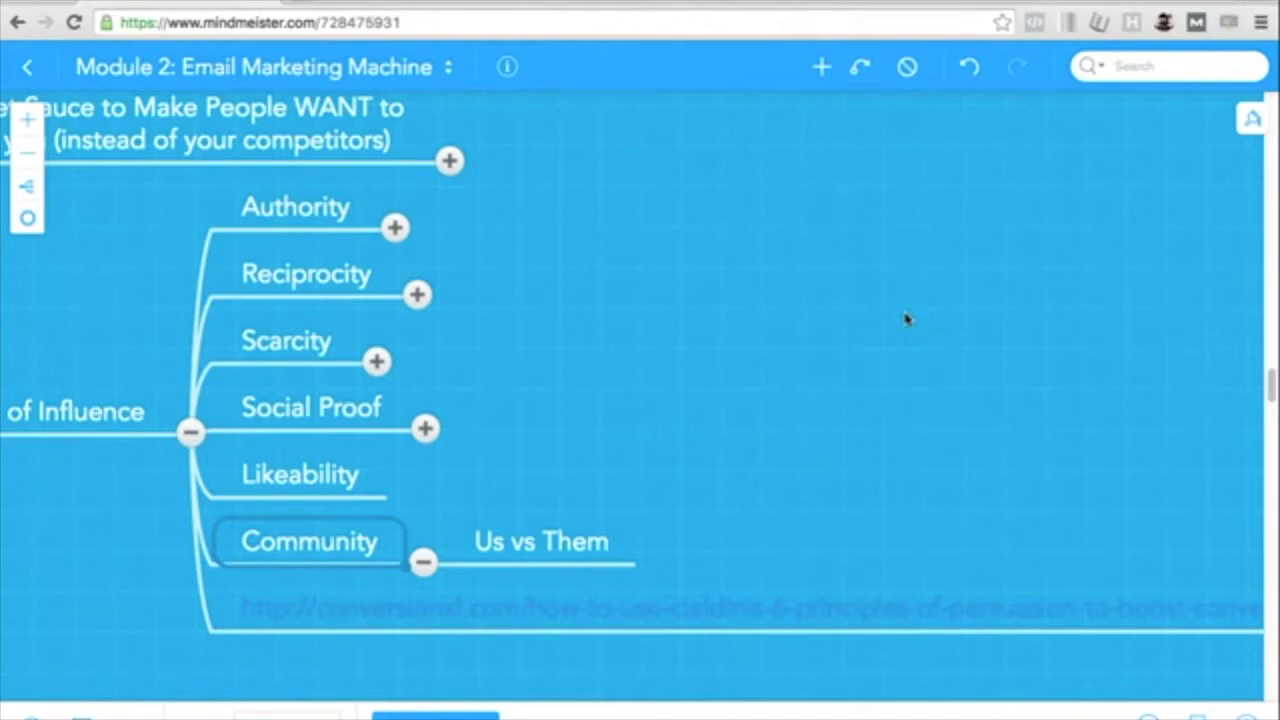
mouse_move(544, 202)
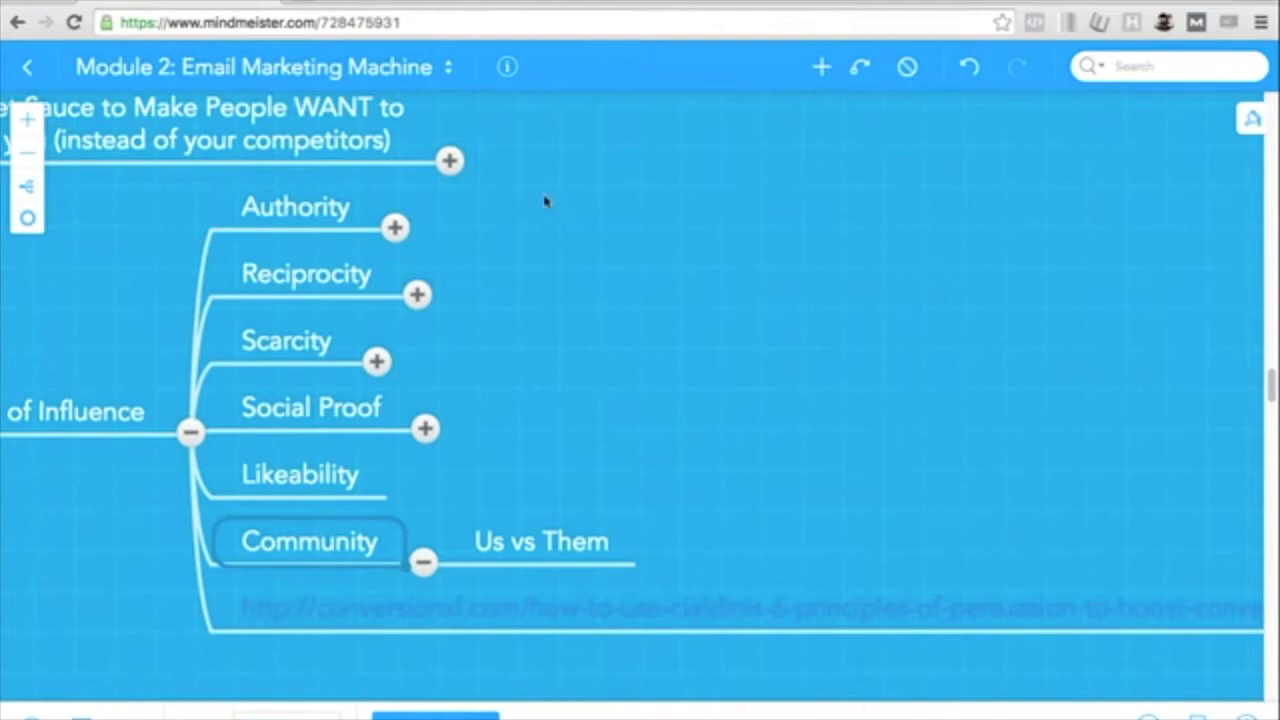
mouse_move(564, 158)
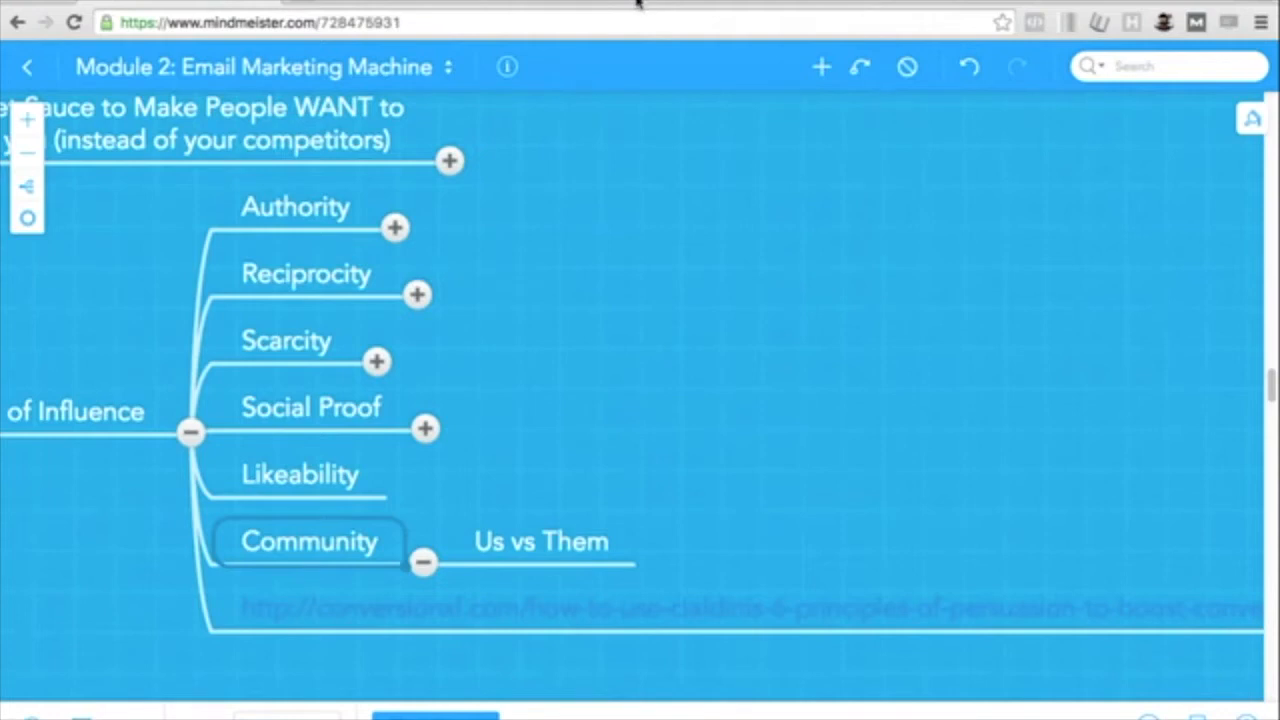
mouse_move(640, 4)
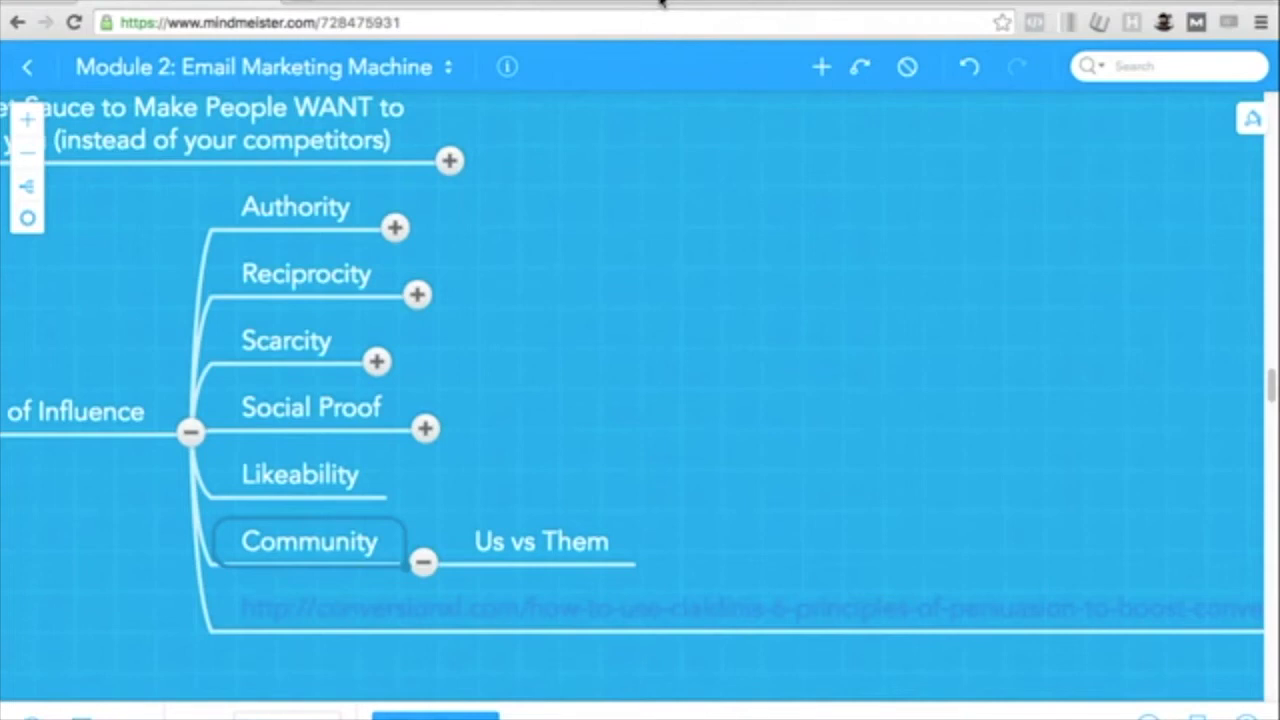
mouse_move(572, 74)
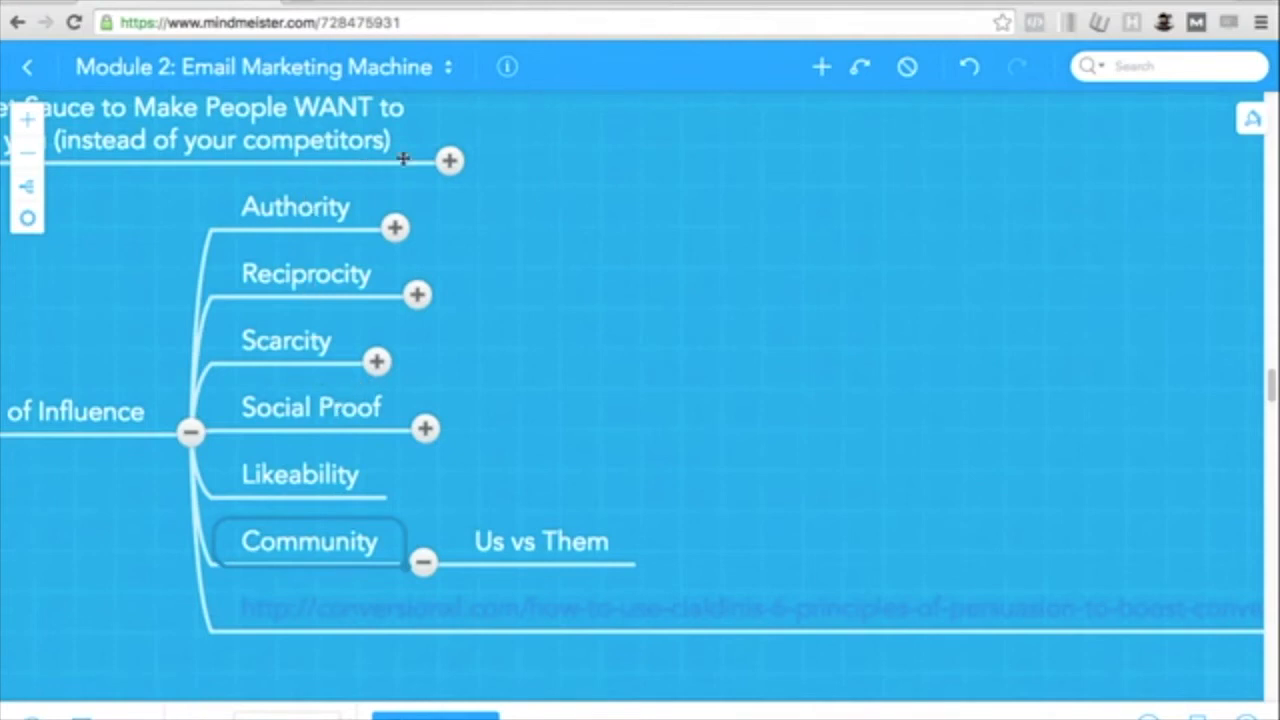
mouse_move(450, 188)
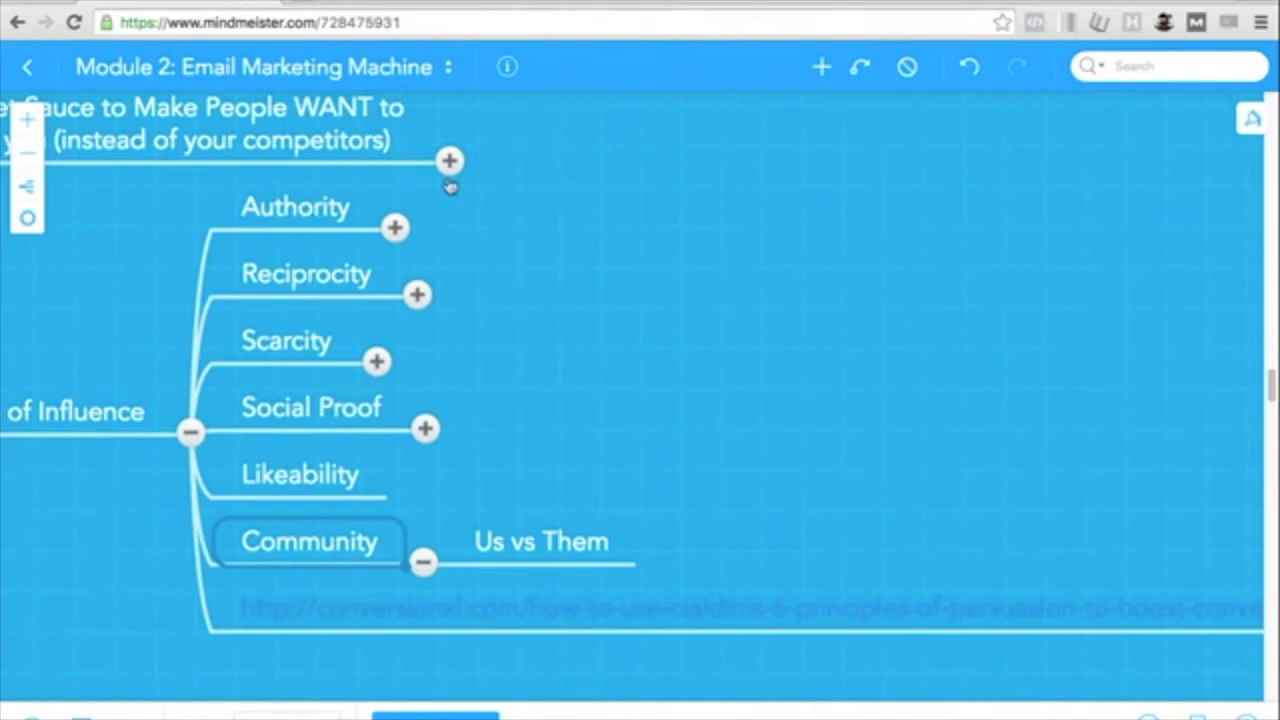